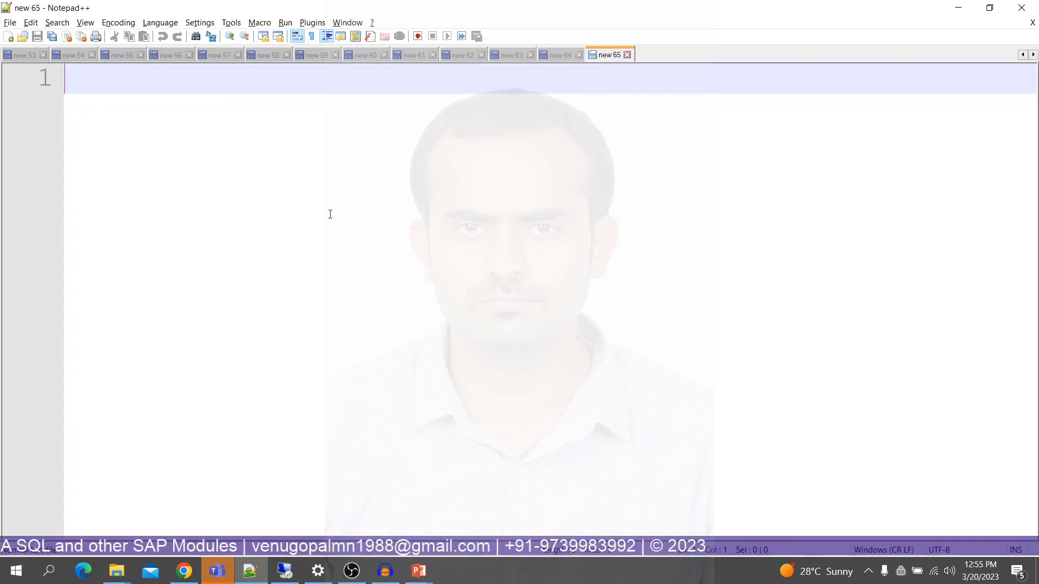
# Write the first column lines: ID -> INT, then FNAME and LNAME -> NVARCHAR(100).
pyautogui.write('V')
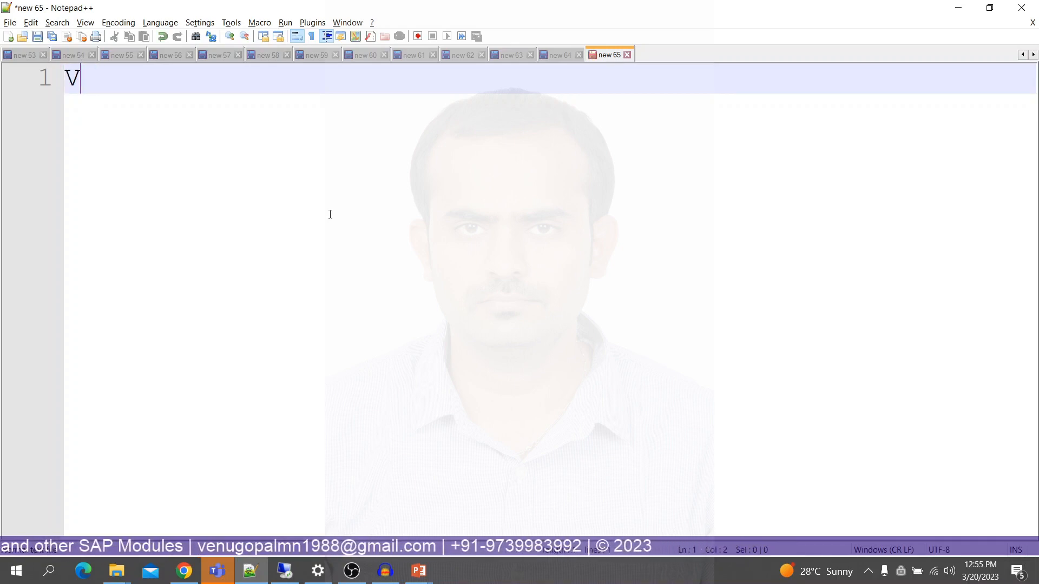
pyautogui.write('ID -> INT')
pyautogui.write('NAME')
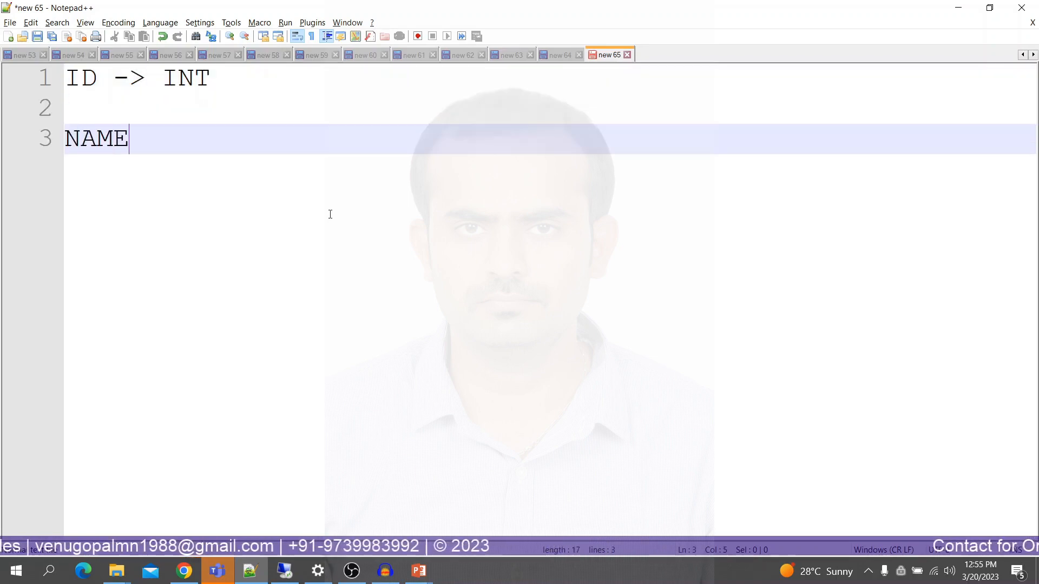
pyautogui.write('->')
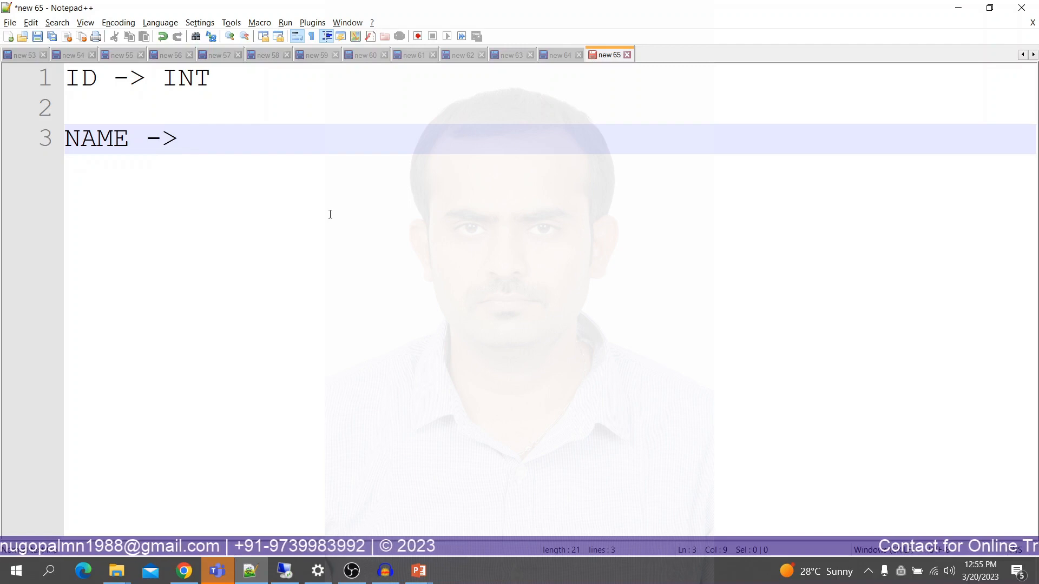
pyautogui.write('NVAR')
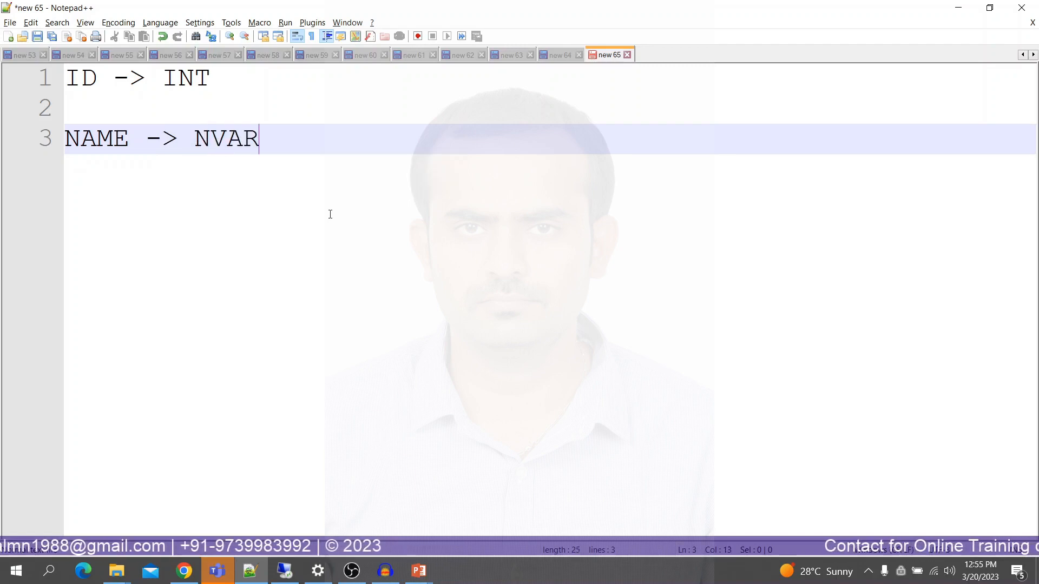
pyautogui.write('CHAR(100')
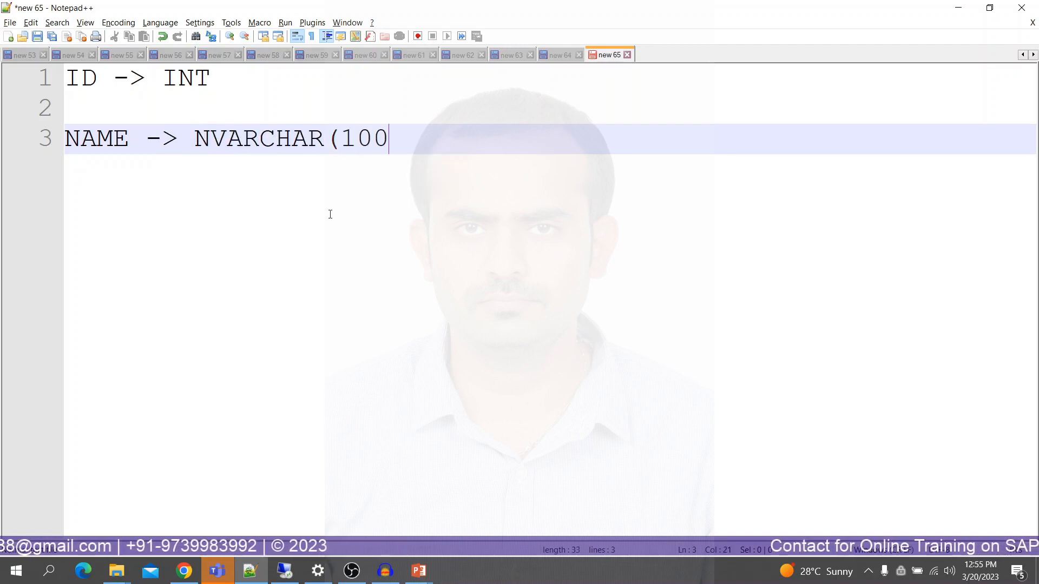
pyautogui.write(')')
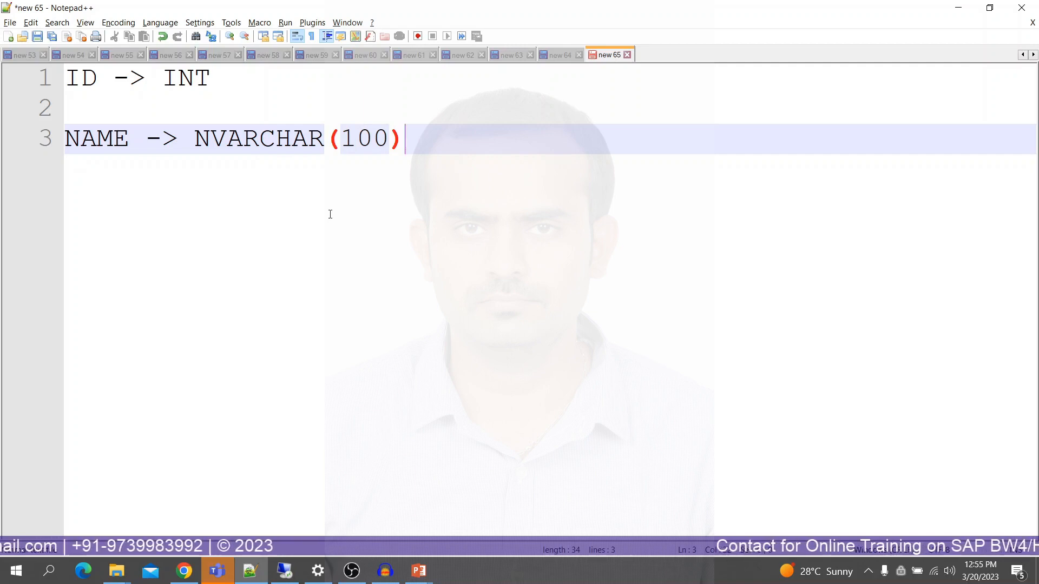
pyautogui.press('Enter')
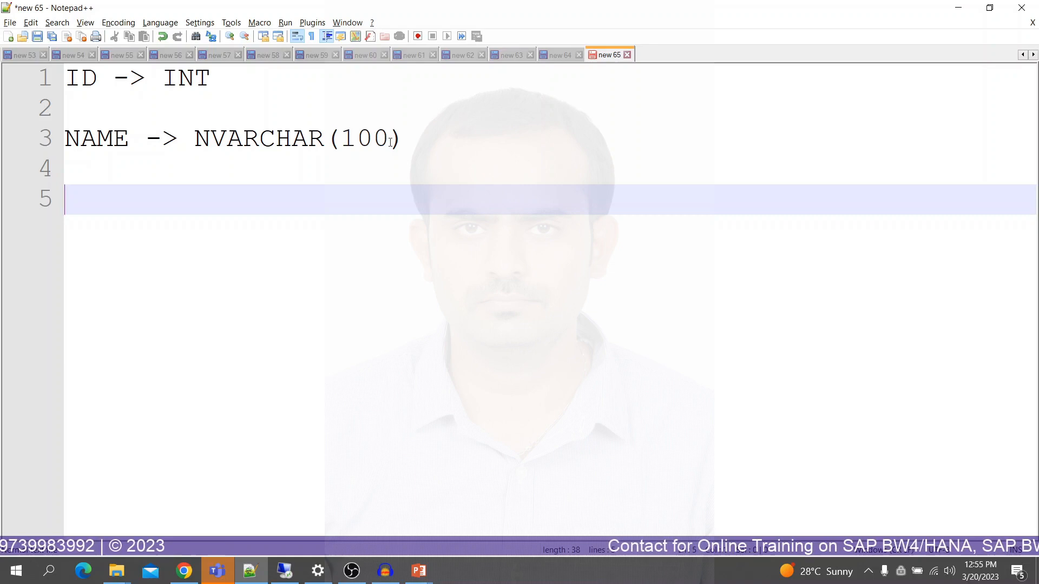
pyautogui.write('F')
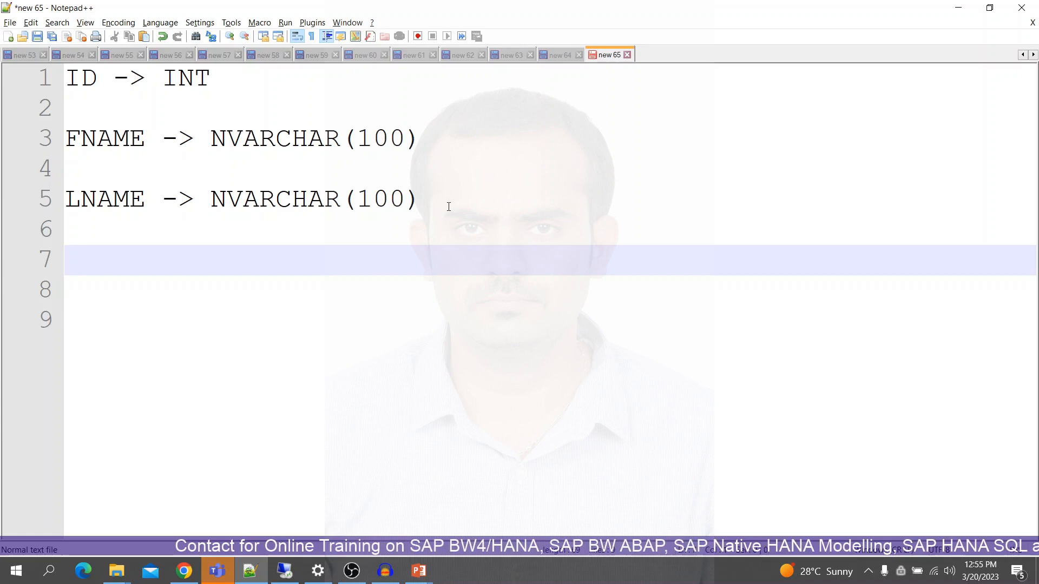
# Add the MOBILE -> NVARCHAR(14) line, correcting the MOIL typo to MOBILE.
pyautogui.write('MOIL ->')
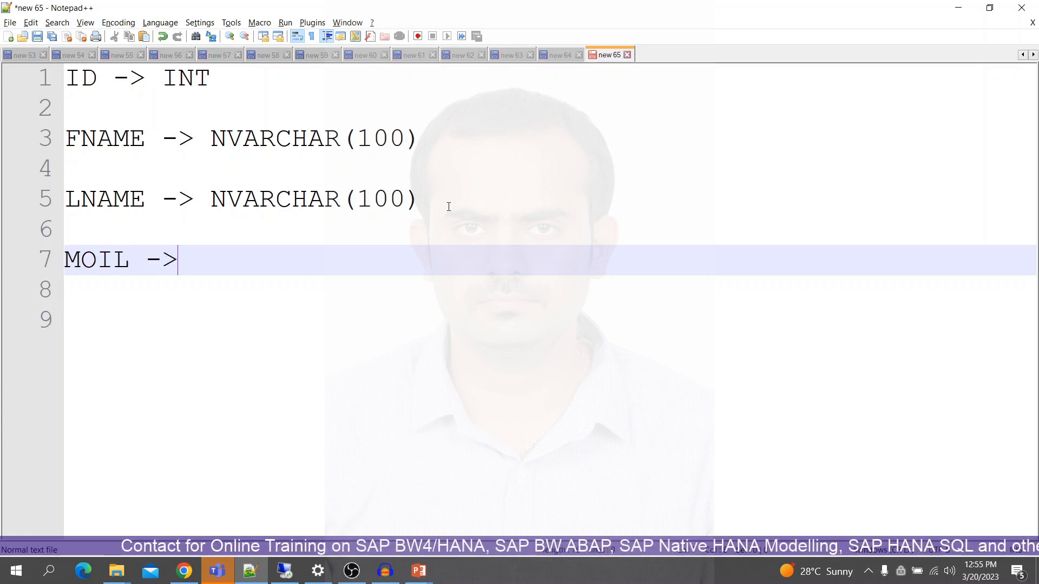
pyautogui.write('NVARCHA')
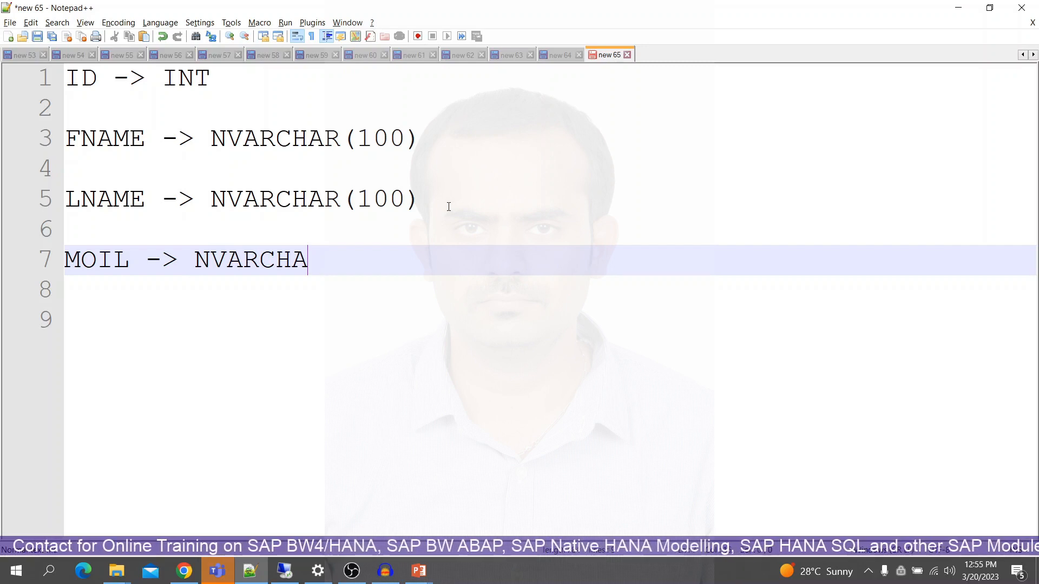
pyautogui.write('R(12')
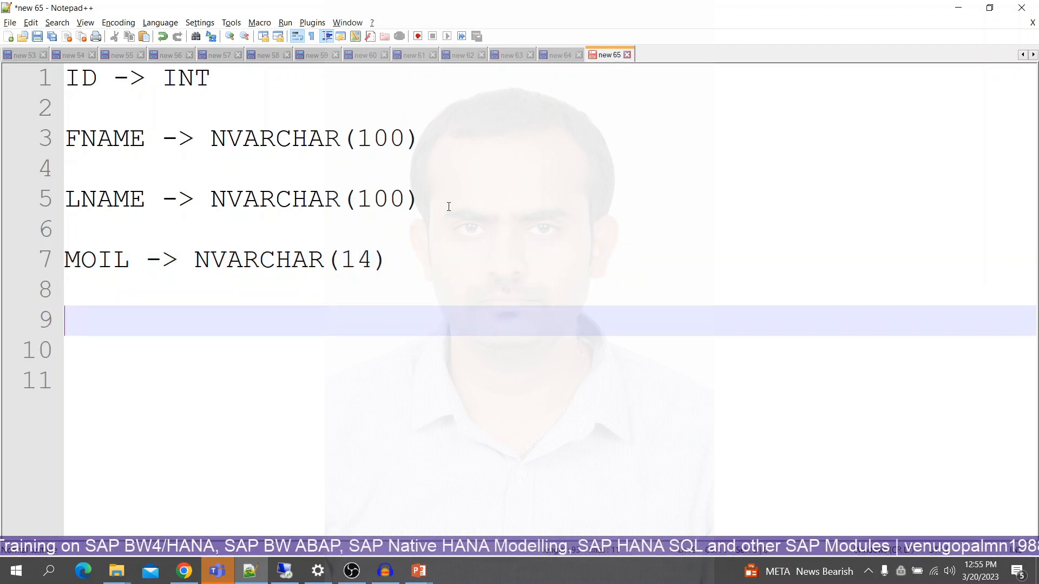
pyautogui.click(97, 260)
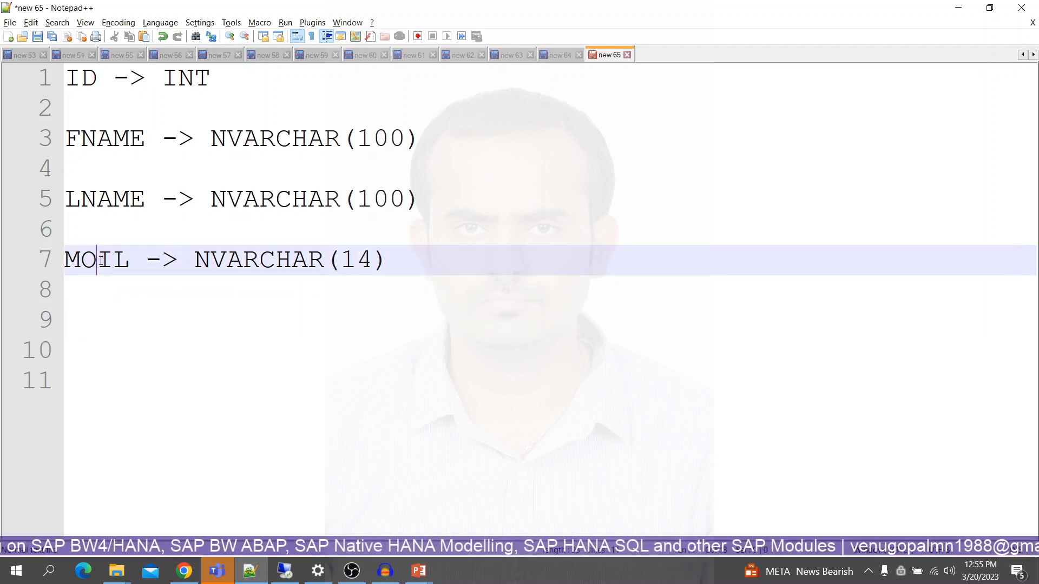
pyautogui.write('BILE')
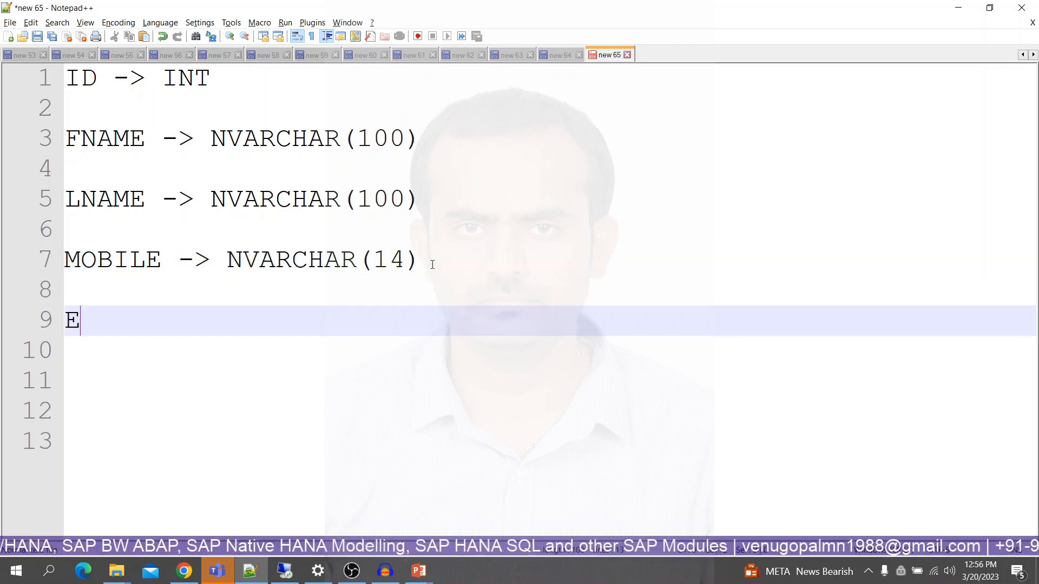
# Add the EMAIL -> NVARCHAR(50) line and indent all the column lines.
pyautogui.write('MAIL ->')
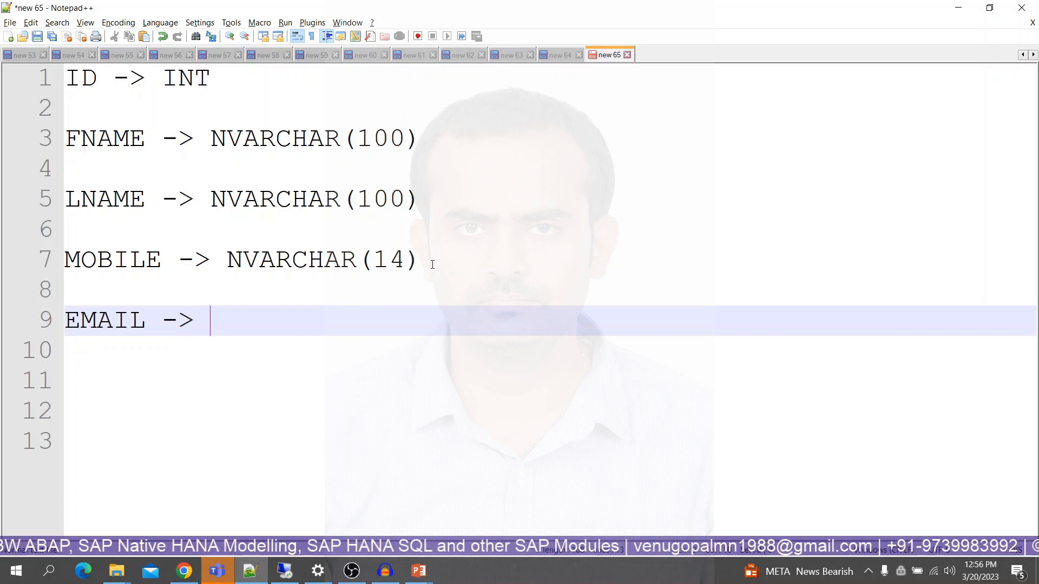
pyautogui.write('NVARCHA')
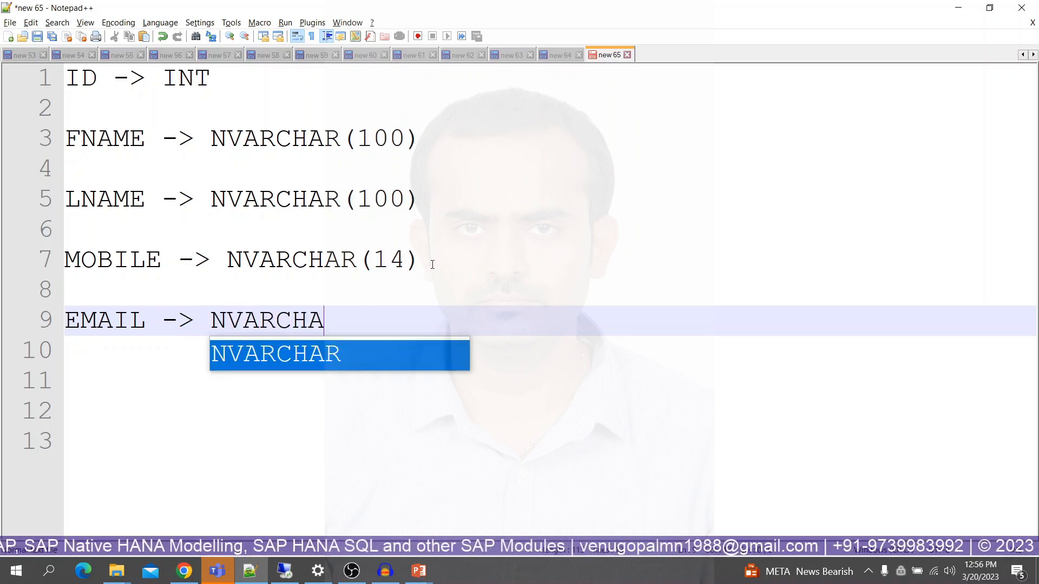
pyautogui.write('R(')
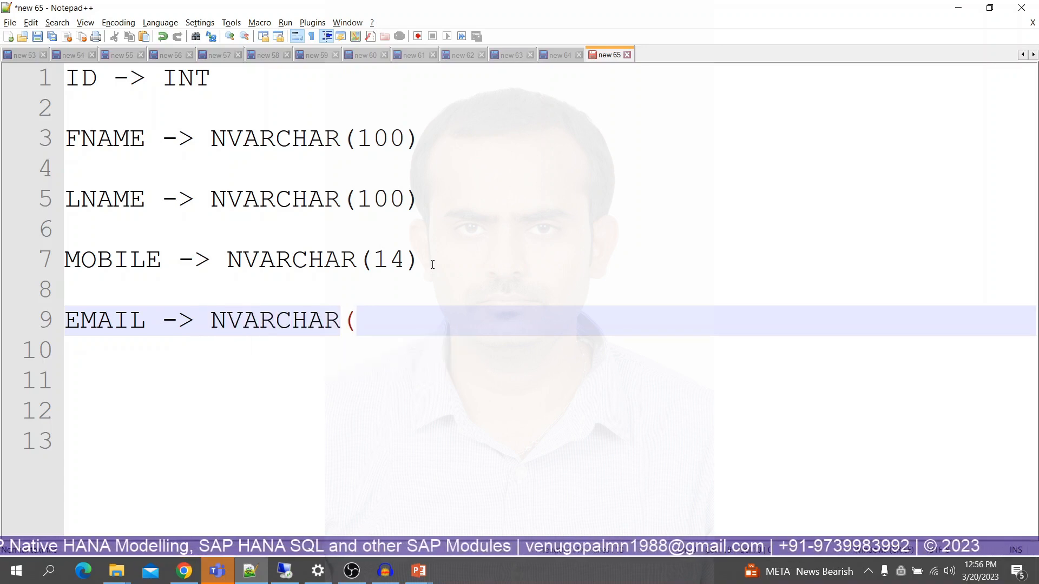
pyautogui.write('50)')
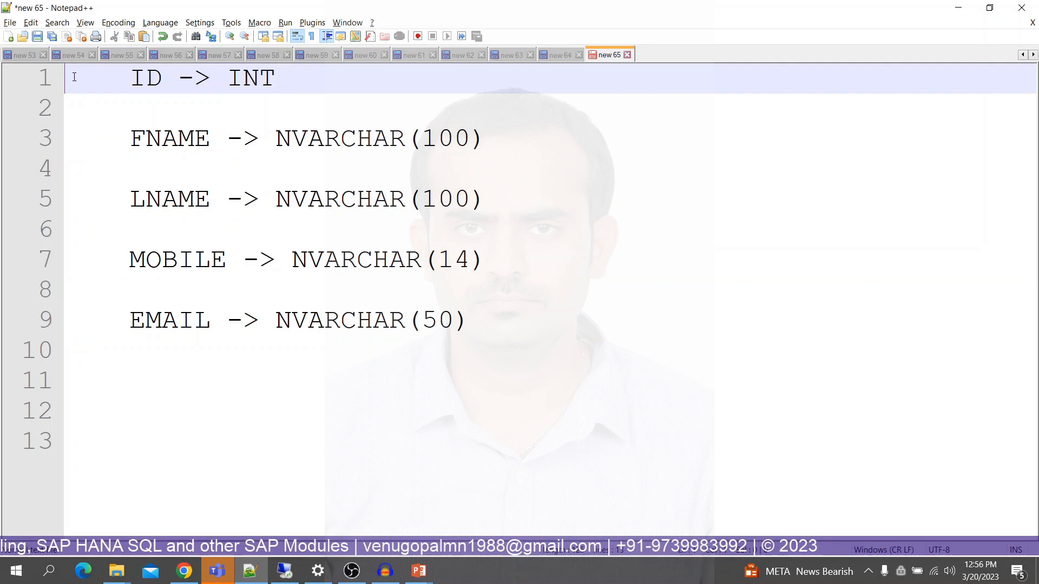
# Put the table name VENDOR as a heading line above the column list.
pyautogui.write('VENO')
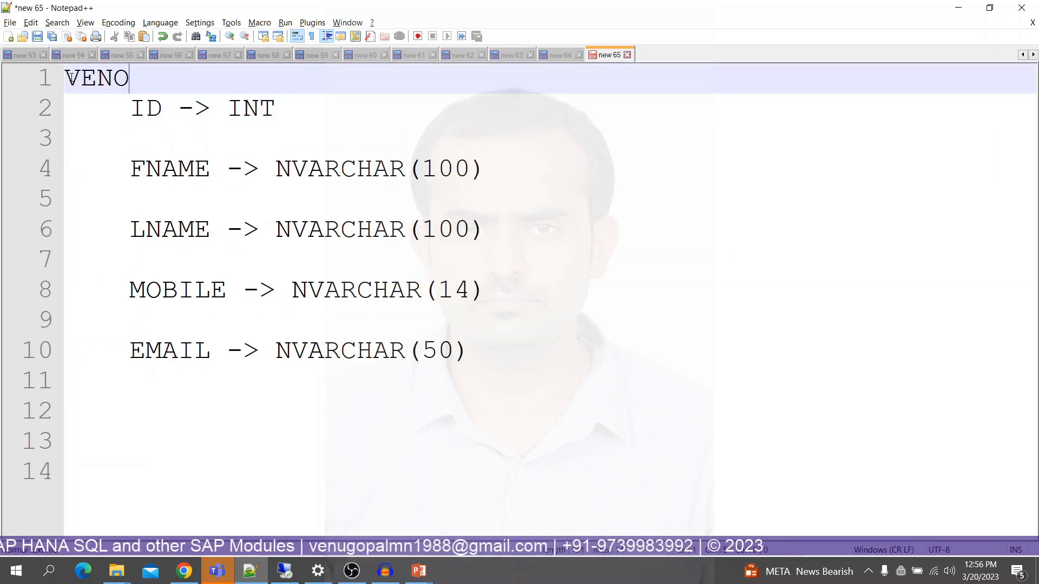
pyautogui.write('DR')
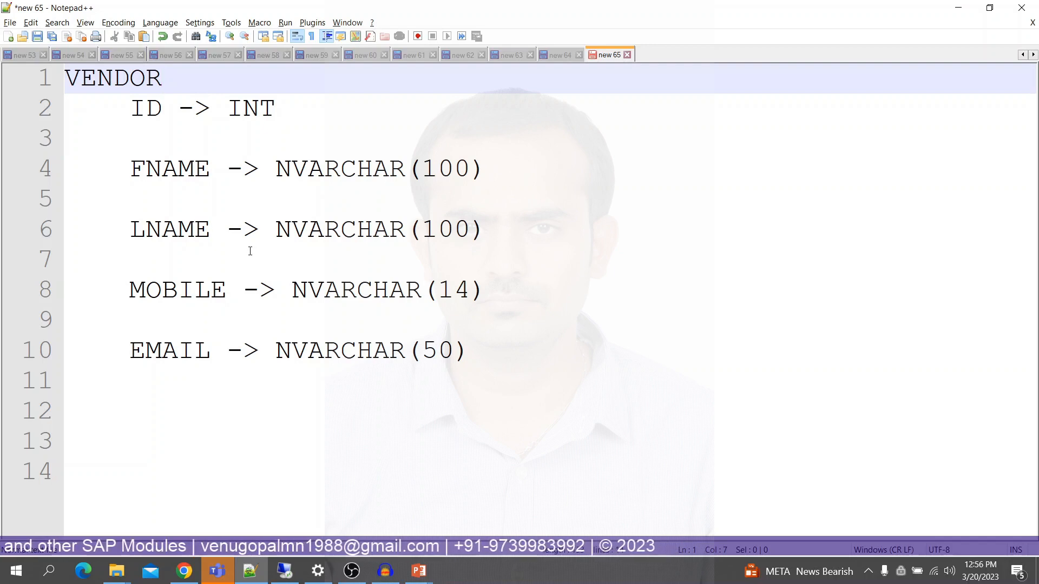
pyautogui.doubleClick(112, 78)
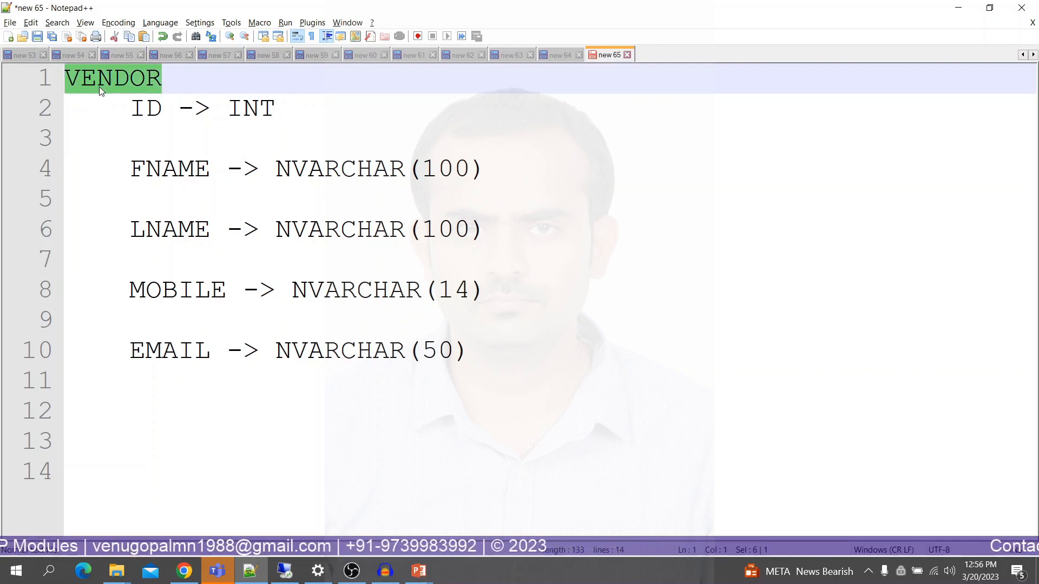
pyautogui.moveTo(494, 359)
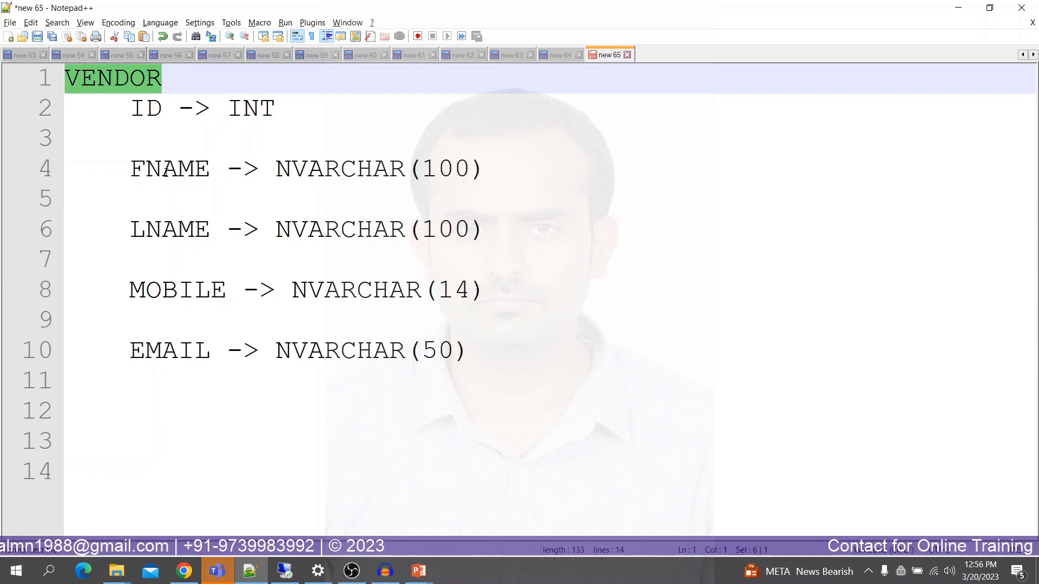
pyautogui.click(198, 290)
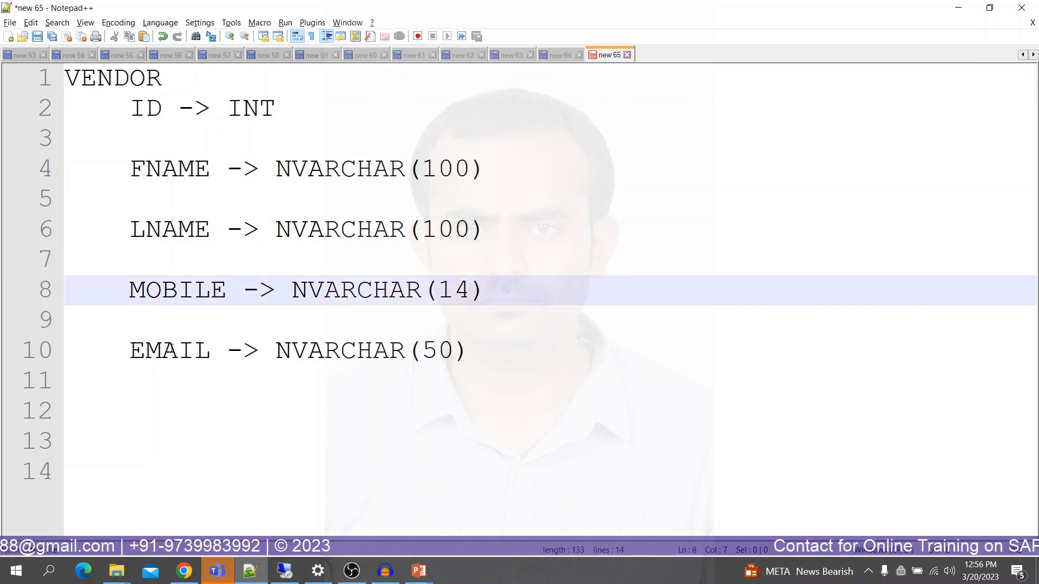
# Append (KEY) after INT on the ID line to mark it as the key column.
pyautogui.click(175, 351)
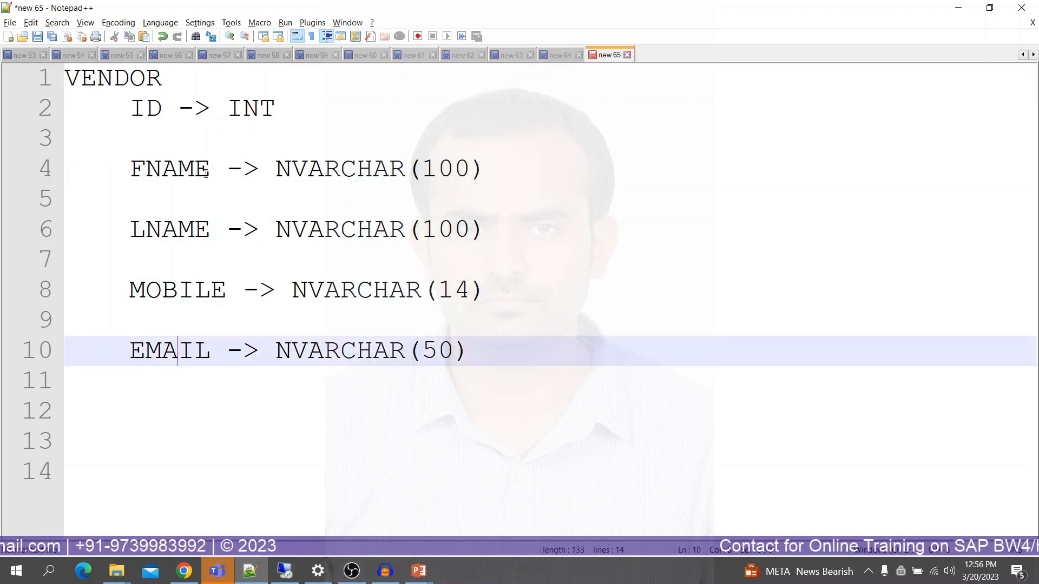
pyautogui.write('(')
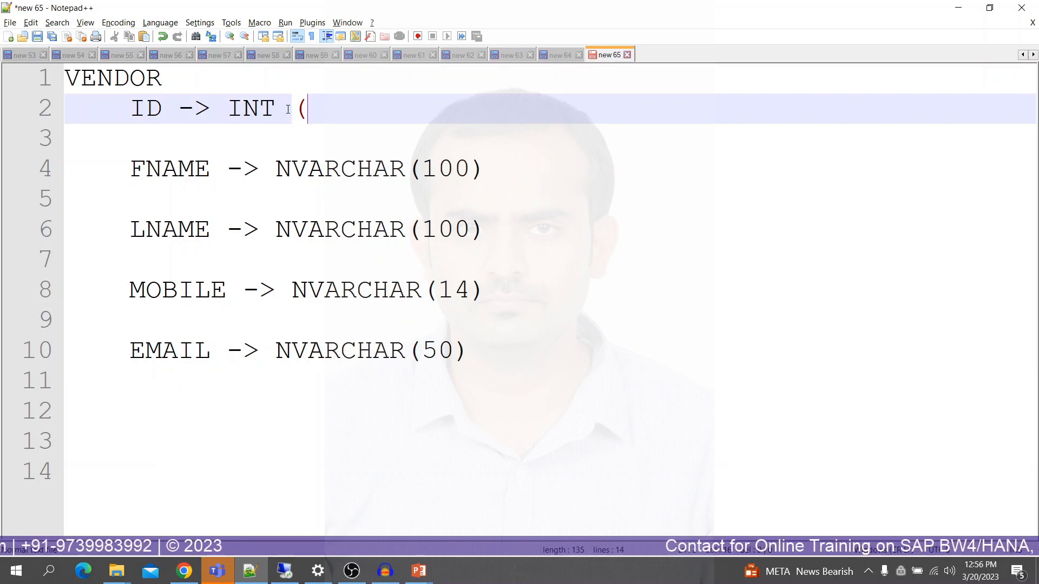
pyautogui.write('KEY)')
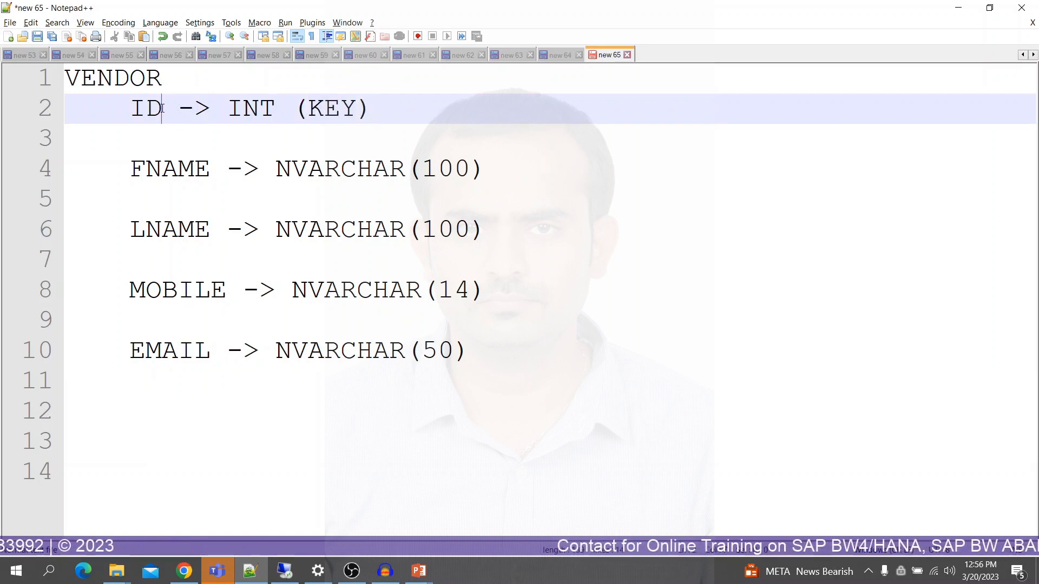
pyautogui.doubleClick(143, 107)
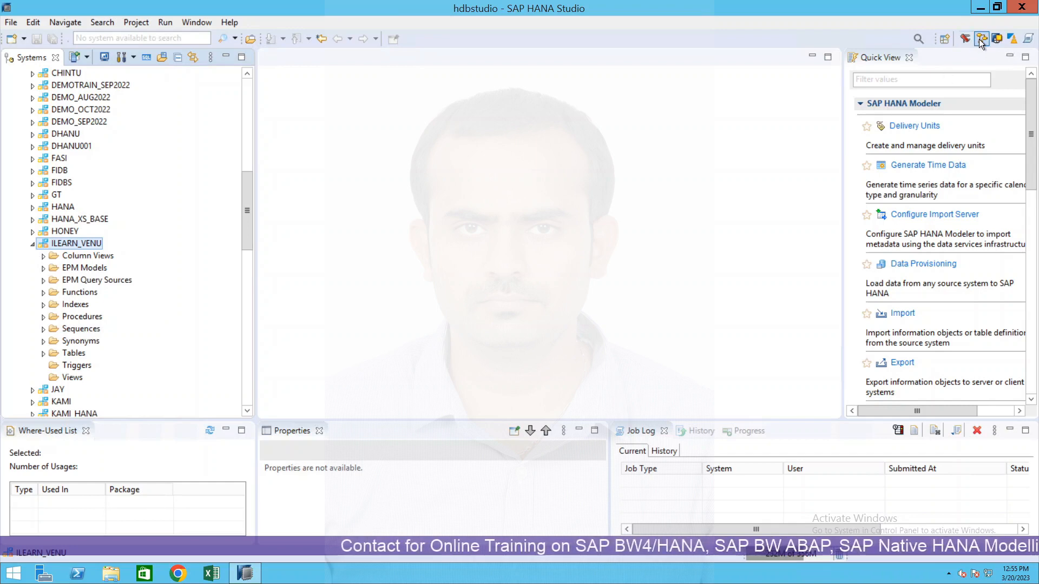
pyautogui.moveTo(980, 37)
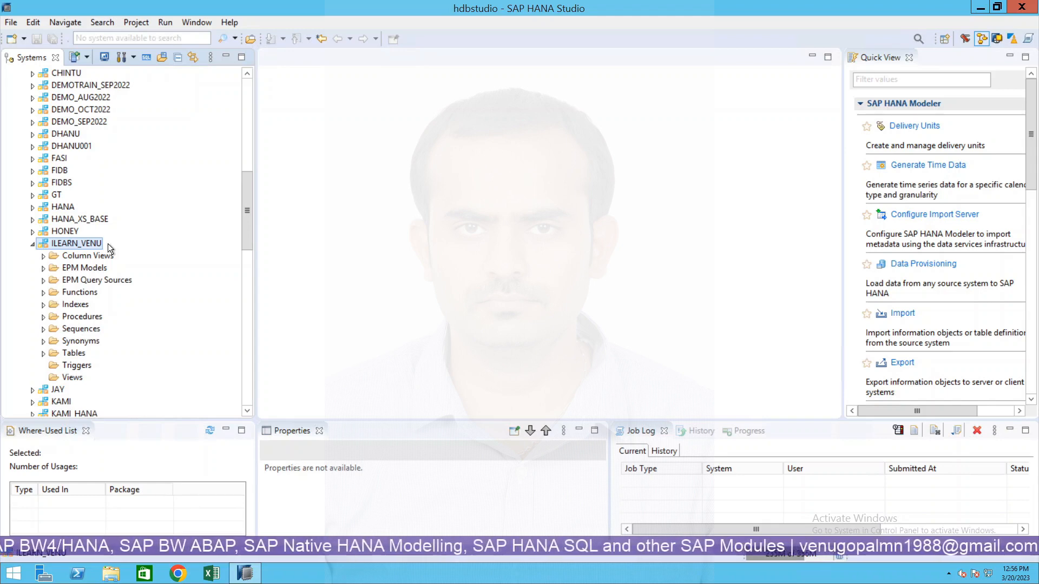
pyautogui.moveTo(74, 305)
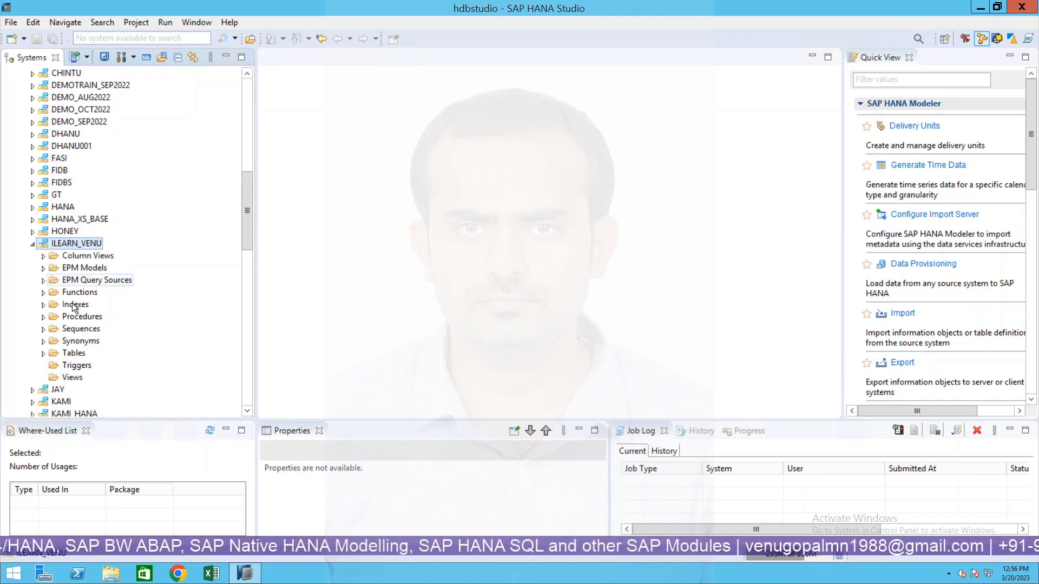
# Expand Tables under ILEARN_VENU to show EMPLOYEE and TEST_DATA_TYPE, then select the schema.
pyautogui.click(73, 353)
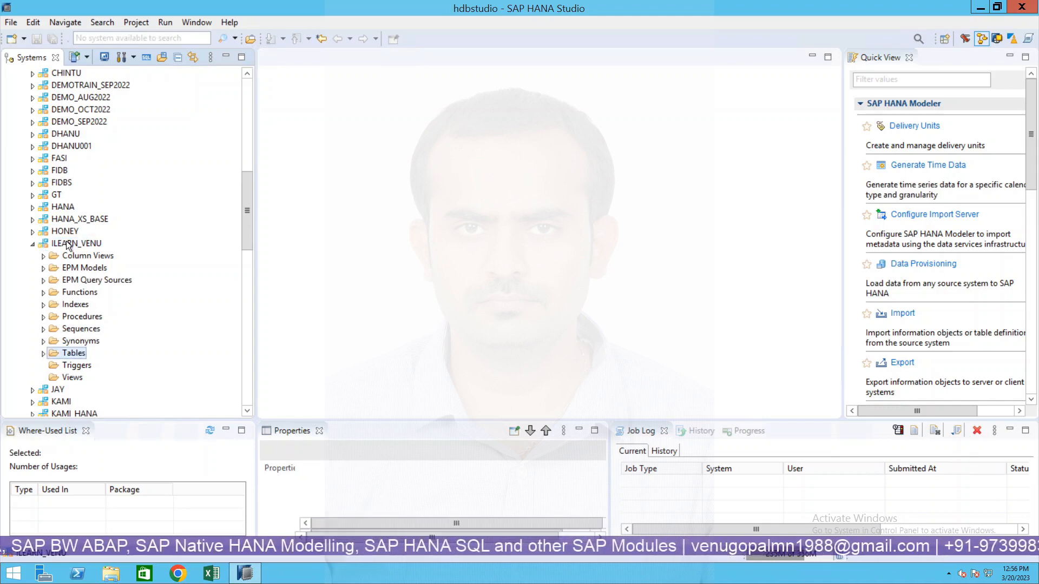
pyautogui.click(73, 244)
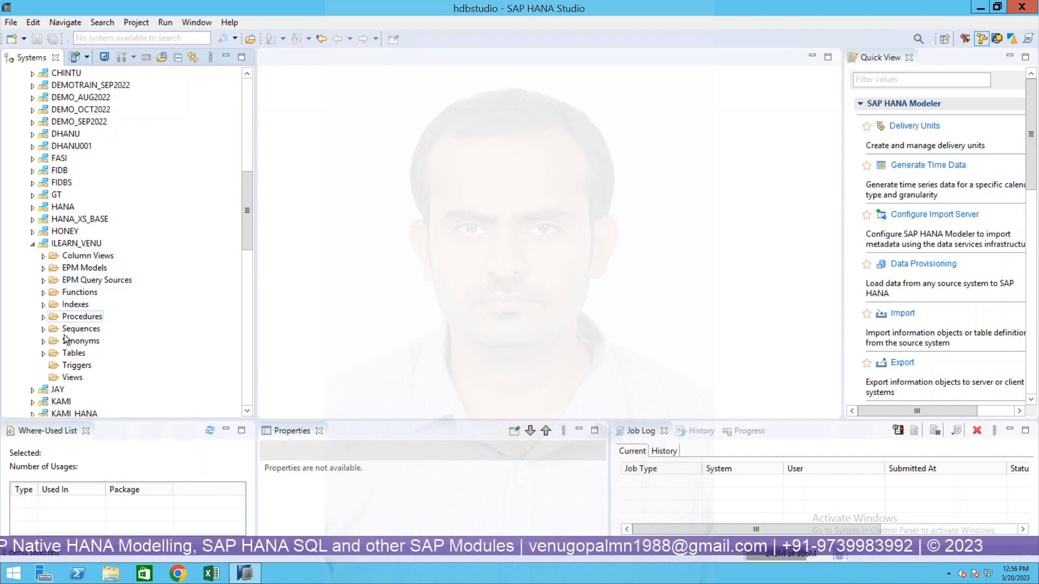
pyautogui.click(74, 353)
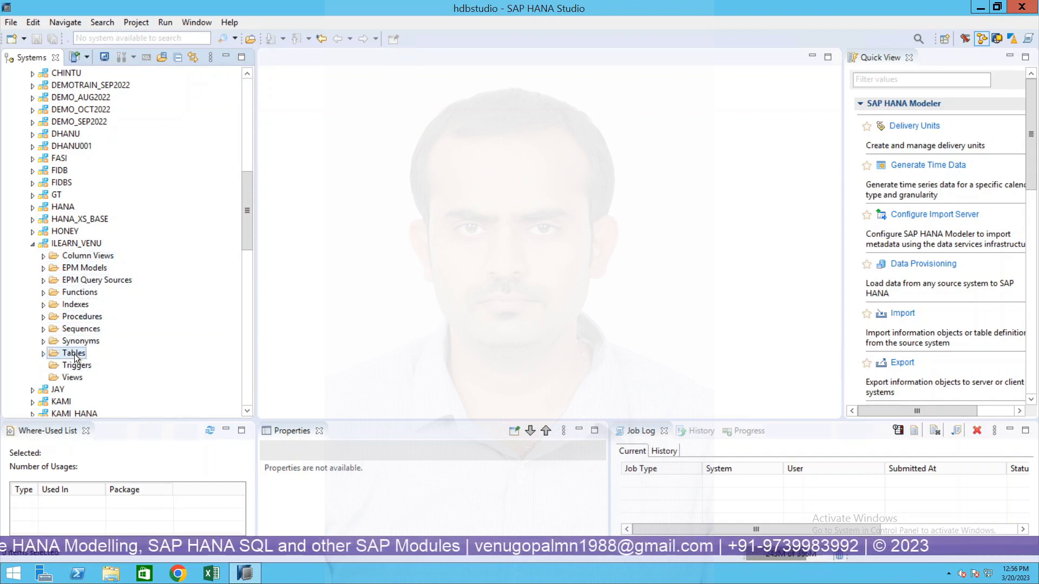
pyautogui.click(44, 352)
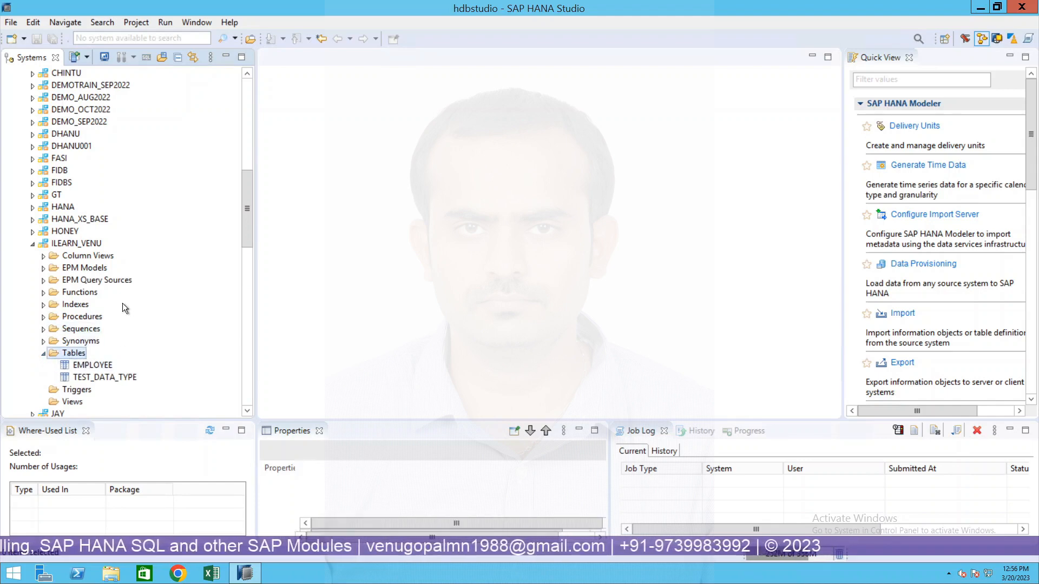
pyautogui.click(76, 244)
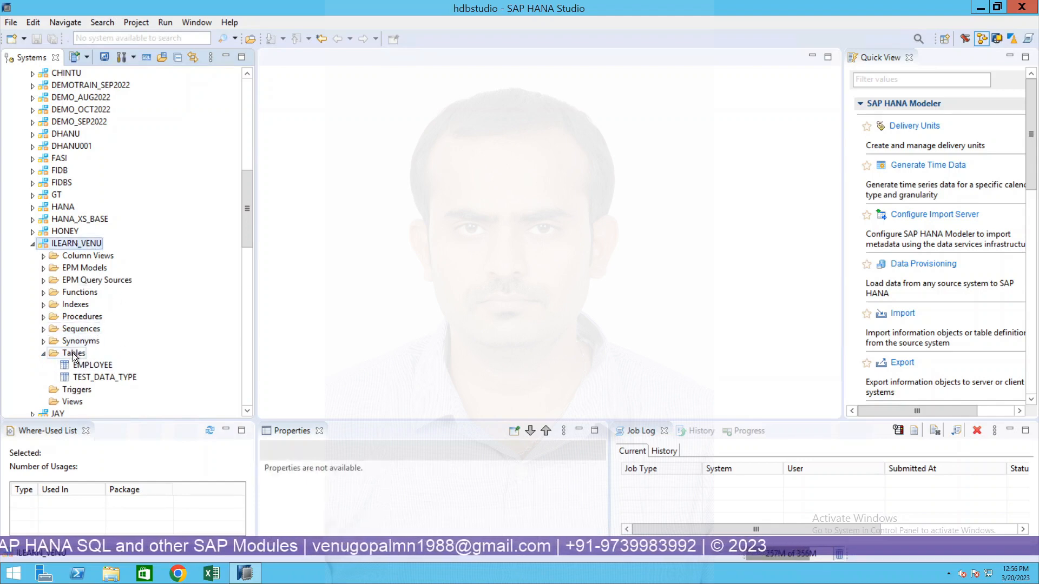
pyautogui.click(70, 243)
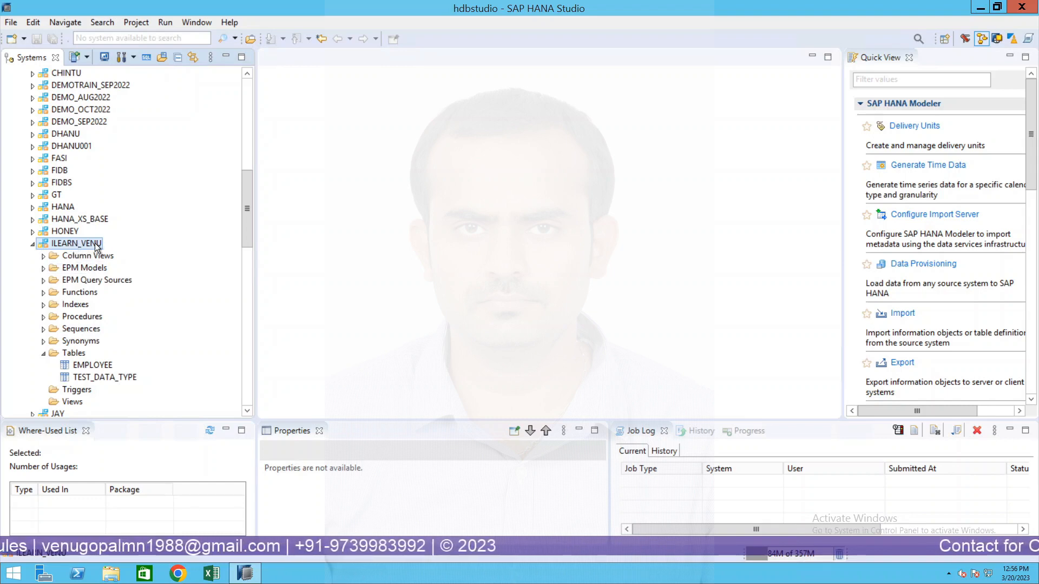
pyautogui.moveTo(146, 57)
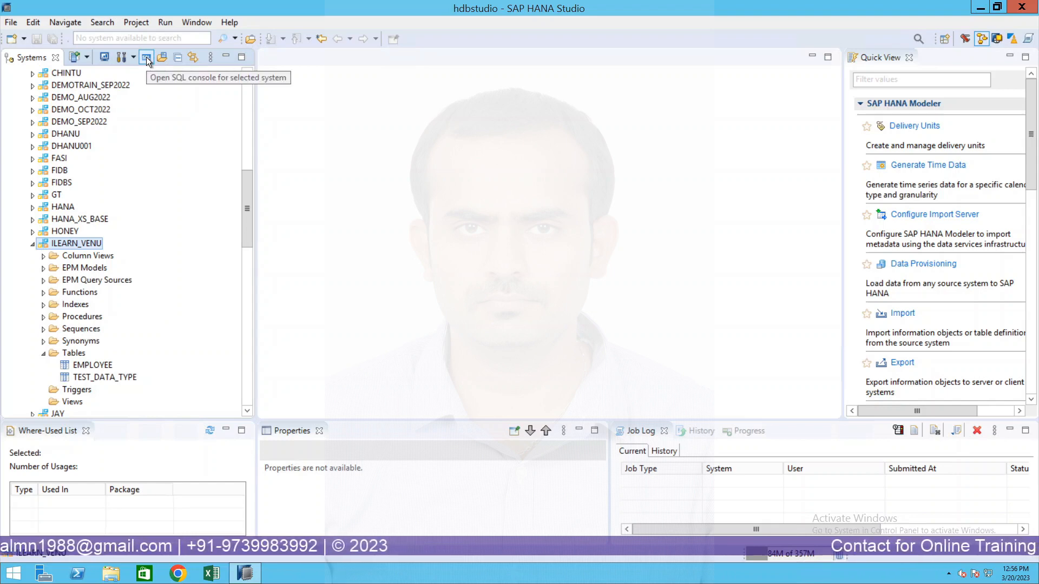
# Start a SQL console on ILEARN_VENU with CREATE COLUMN TABLE.
pyautogui.rightClick(73, 244)
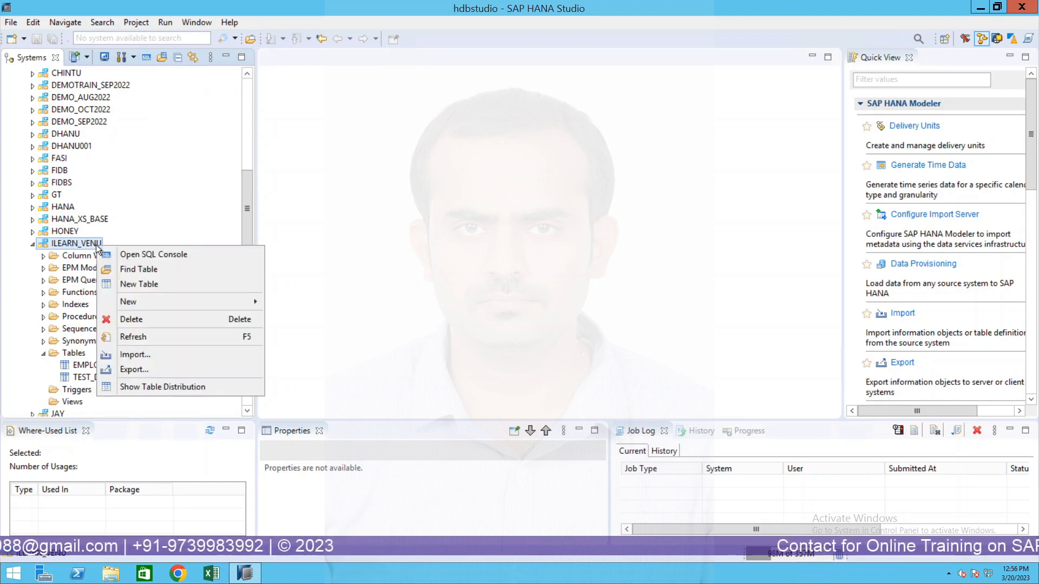
pyautogui.moveTo(151, 255)
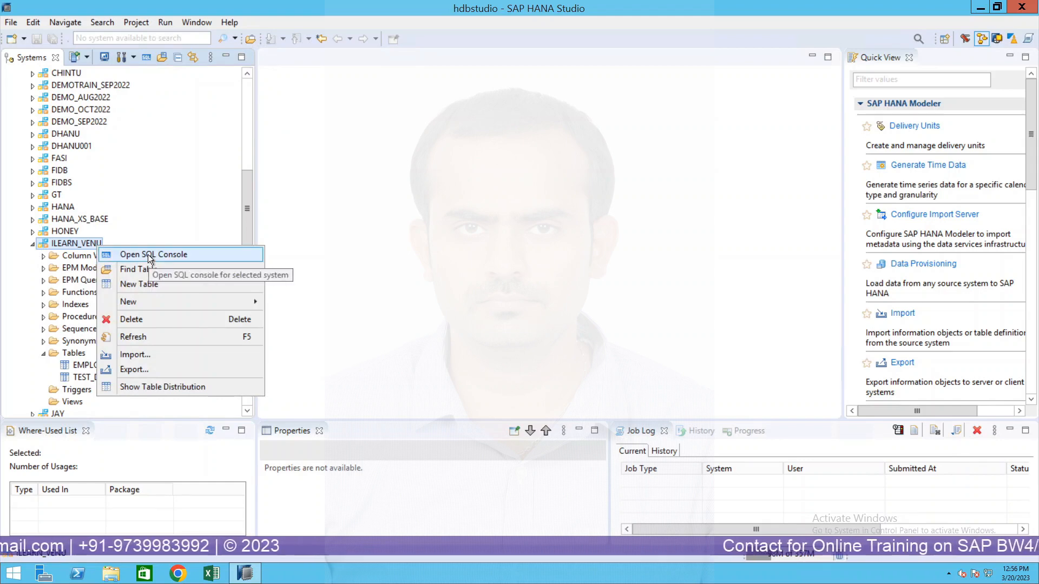
pyautogui.click(154, 254)
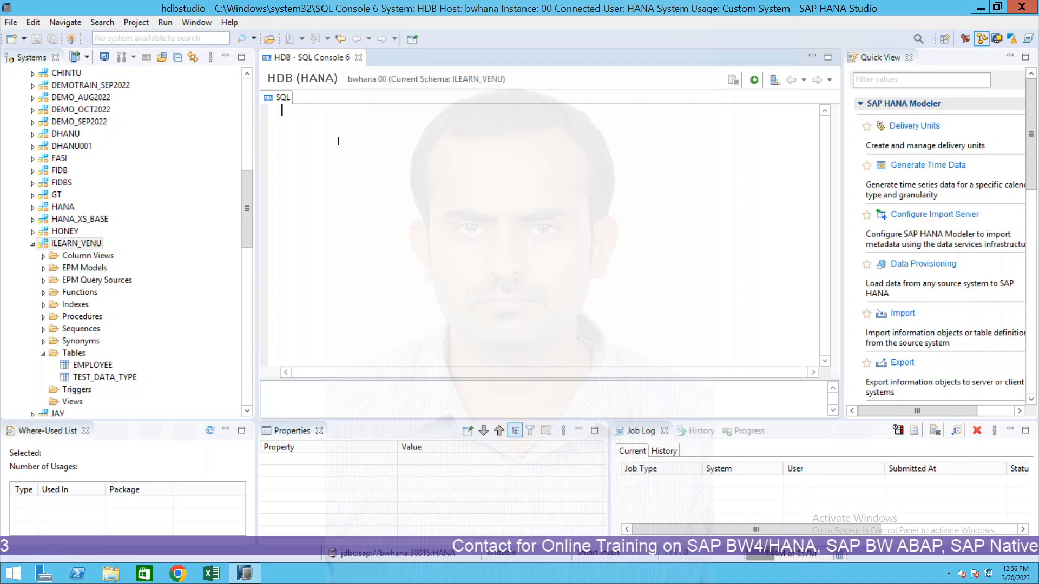
pyautogui.write('CREATE T')
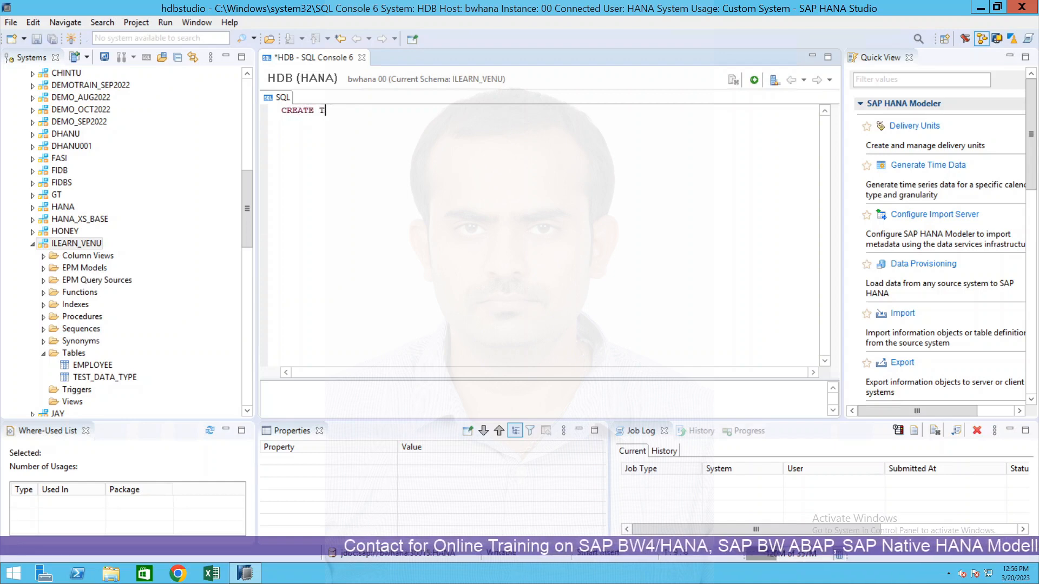
pyautogui.write('COLUMN')
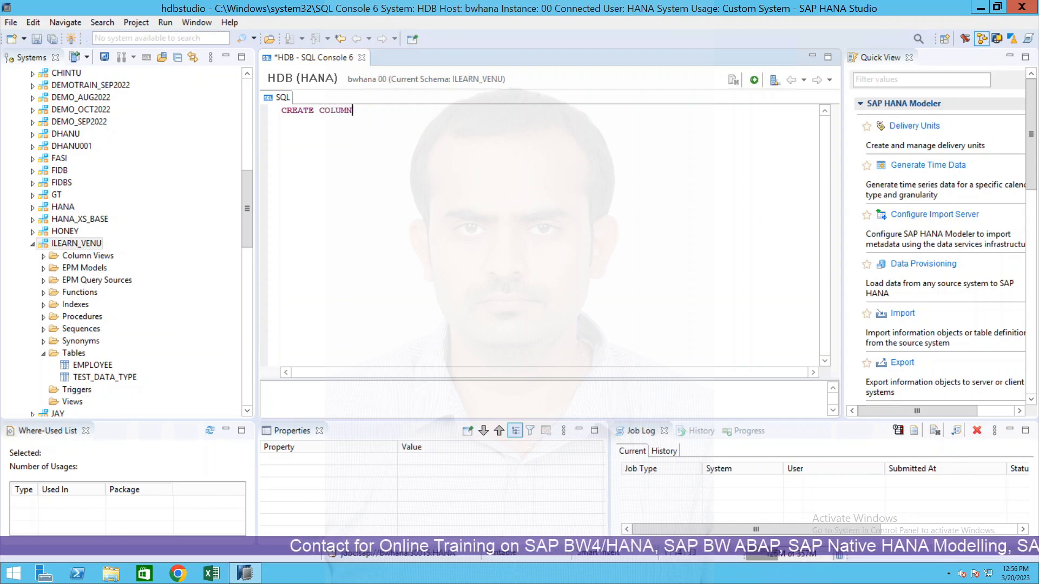
pyautogui.write('TABLE')
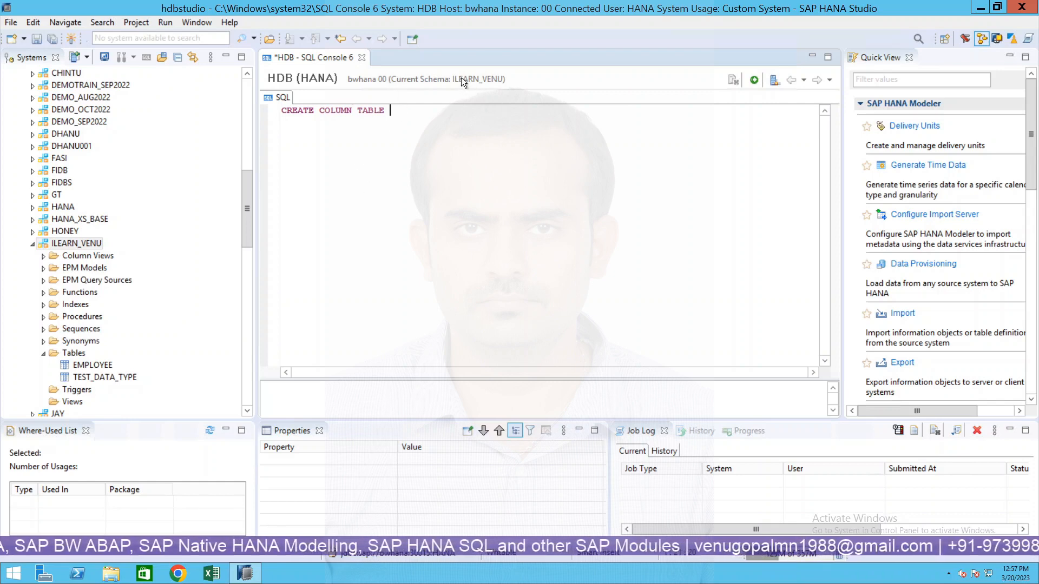
# Name the table "ILEARN_VENU"."VENDOR" and open the column list parenthesis.
pyautogui.click(68, 242)
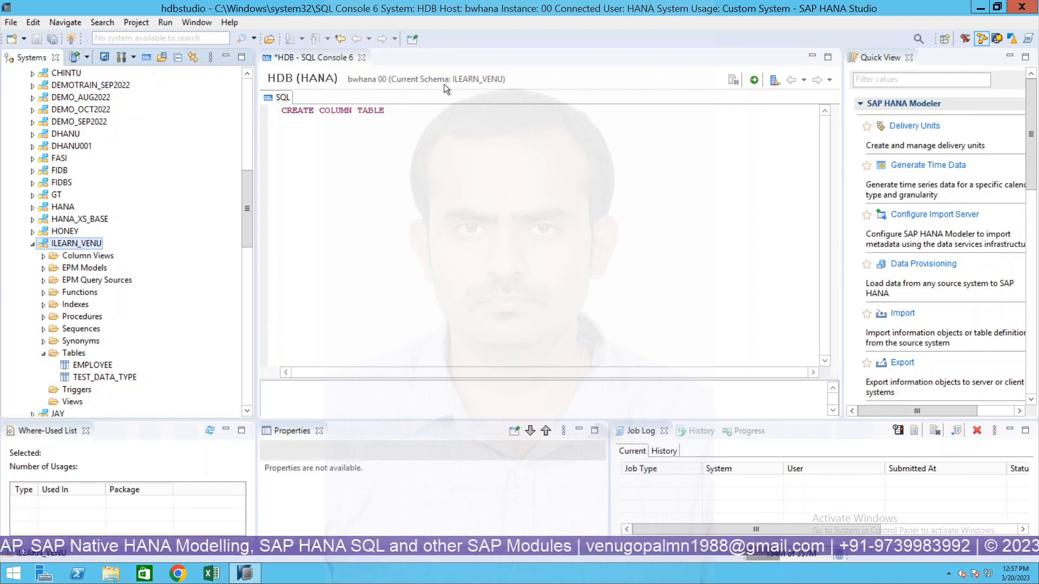
pyautogui.moveTo(495, 86)
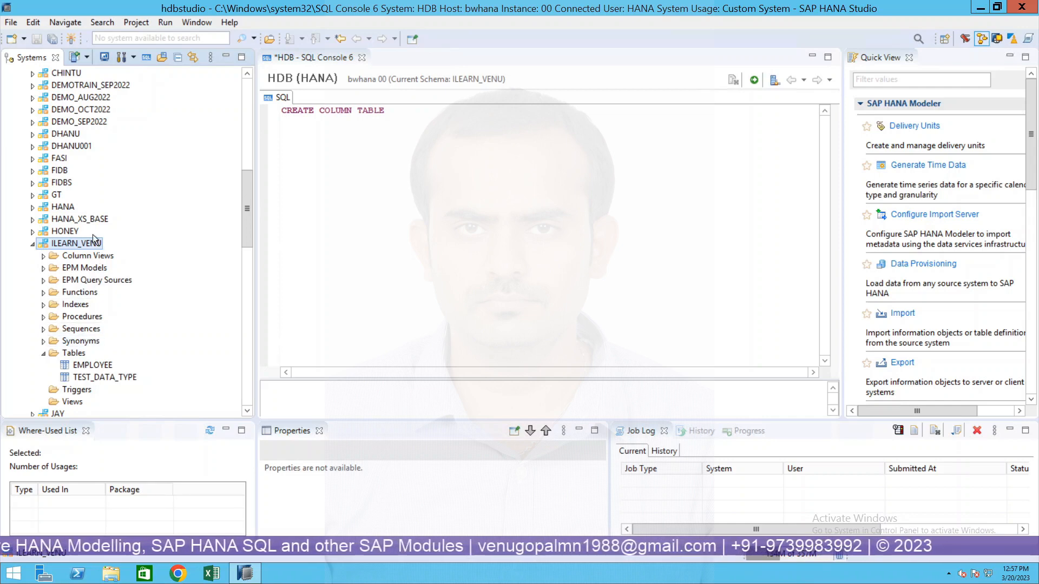
pyautogui.write('"ILEARN_VENU"')
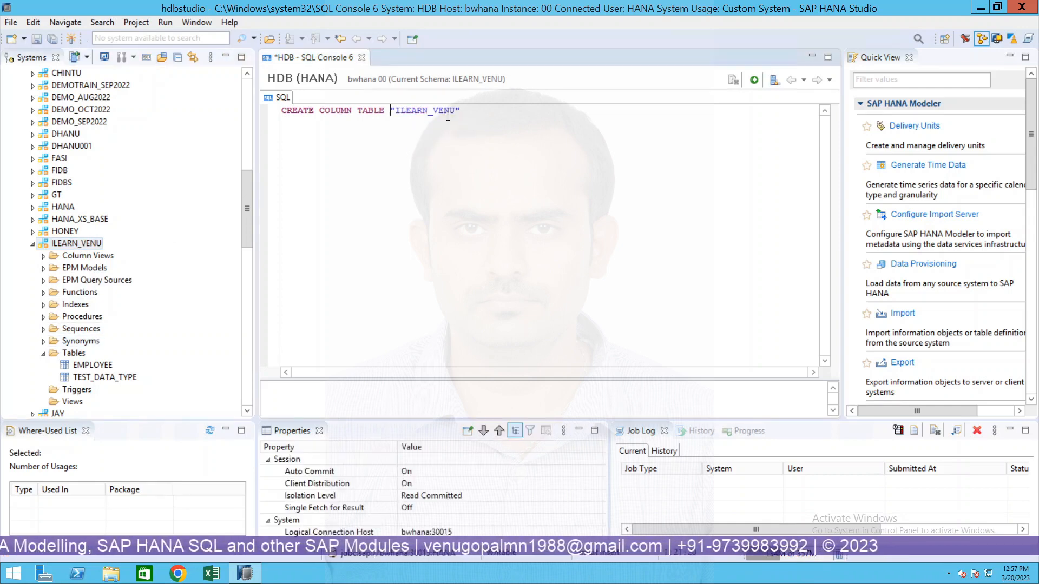
pyautogui.write('.')
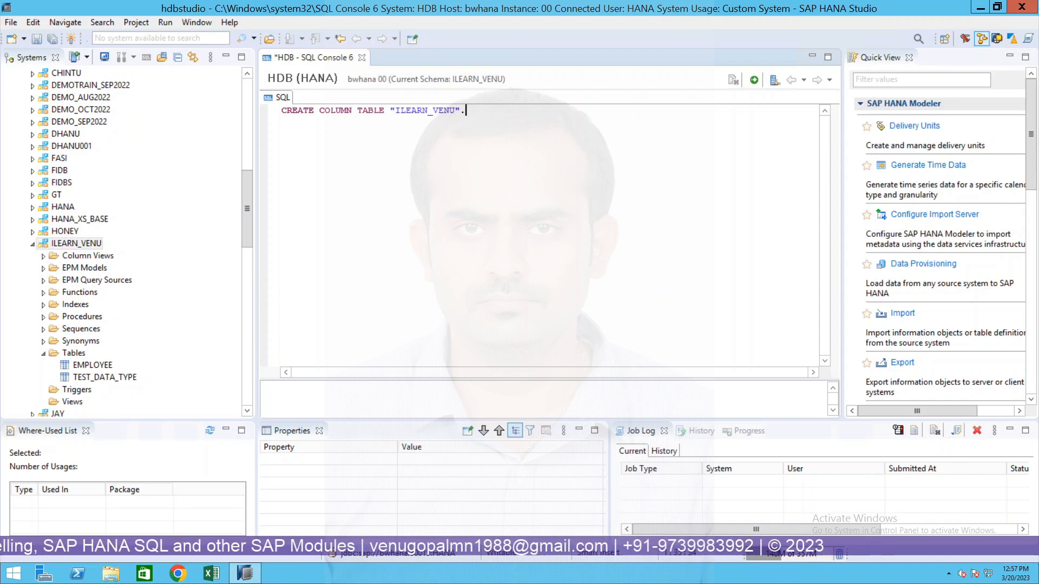
pyautogui.write('"ve')
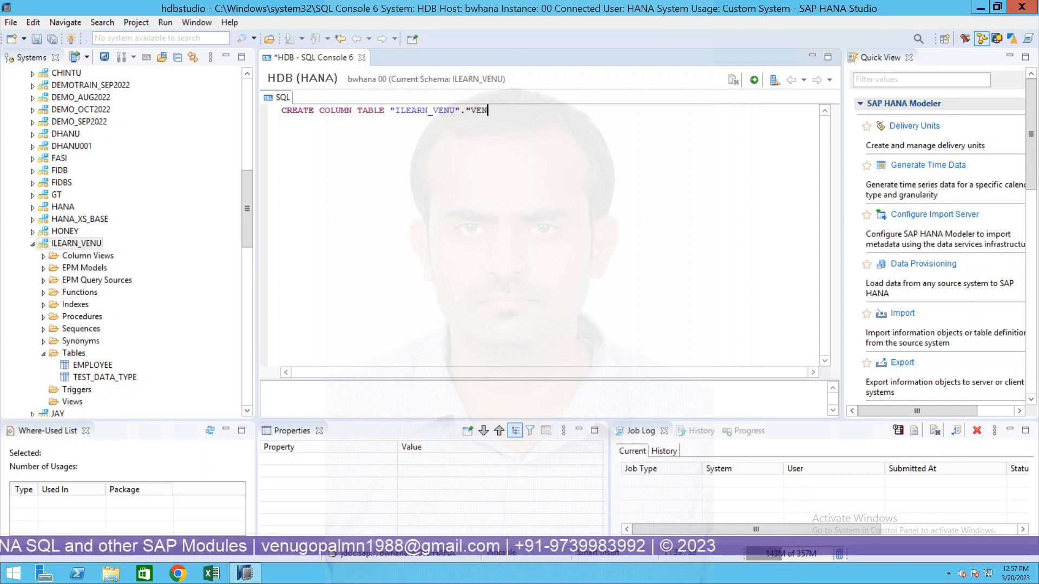
pyautogui.write('DOR"')
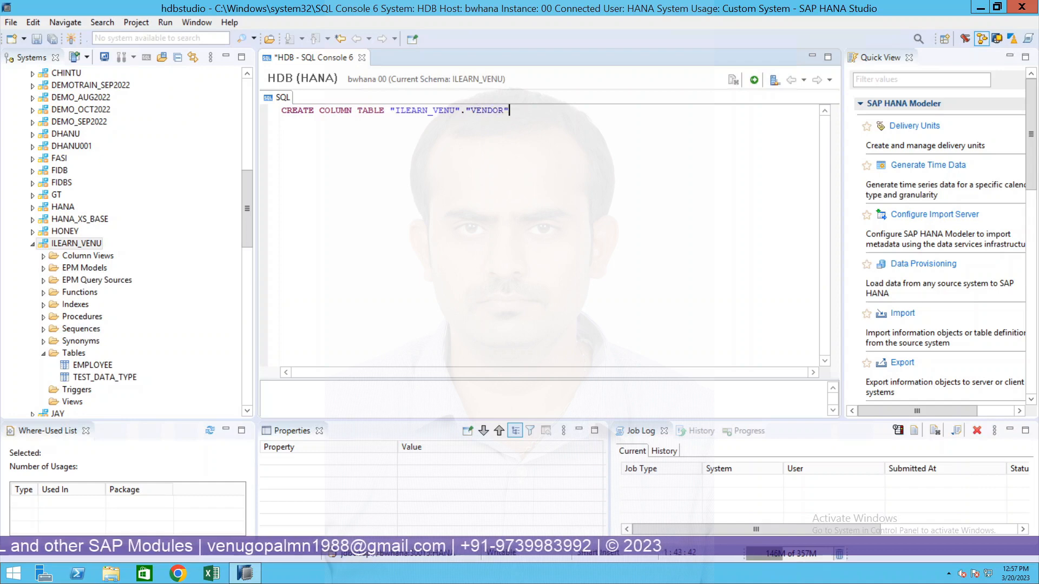
pyautogui.write('(')
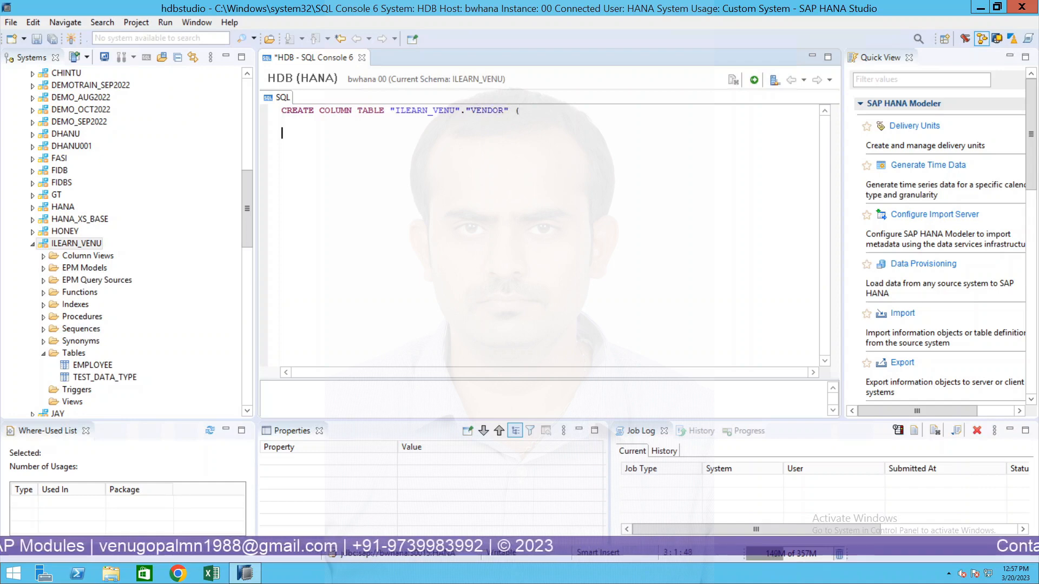
# Define ID as INT primary key, then FNAME and LNAME as NVARCHAR(100).
pyautogui.write(')')
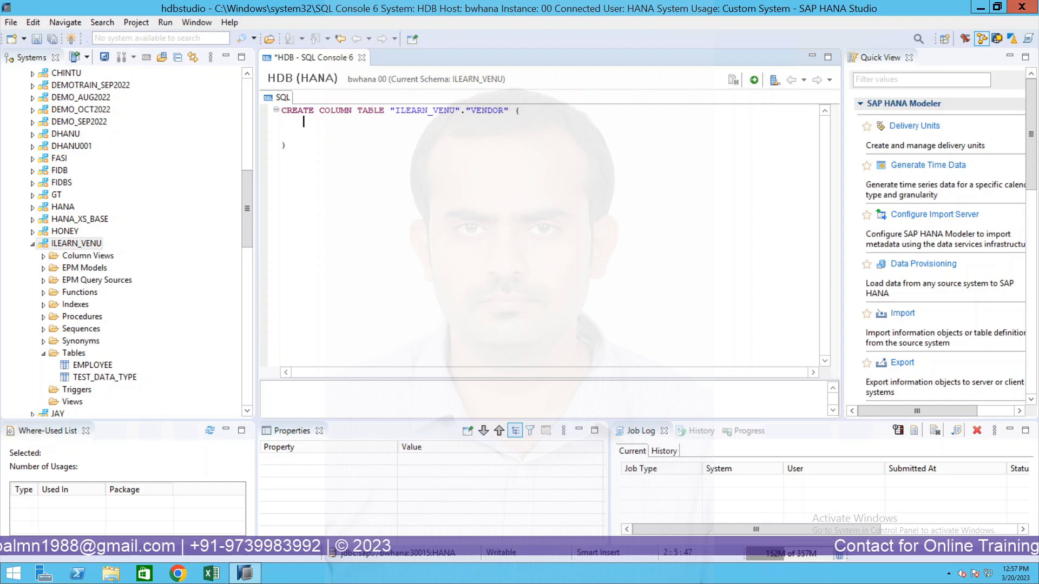
pyautogui.write('ID INT PR')
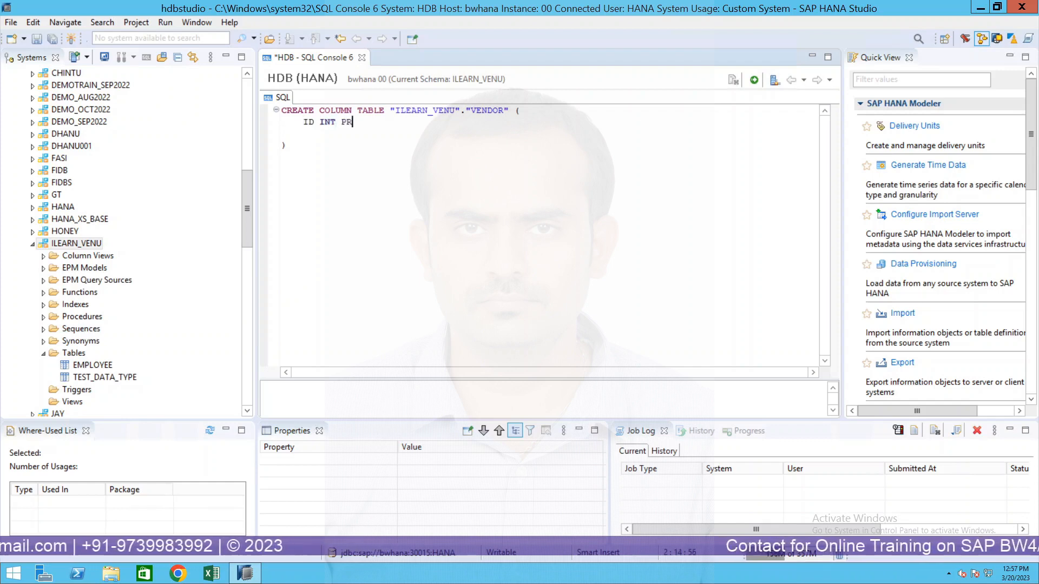
pyautogui.write('IMARY KEY,')
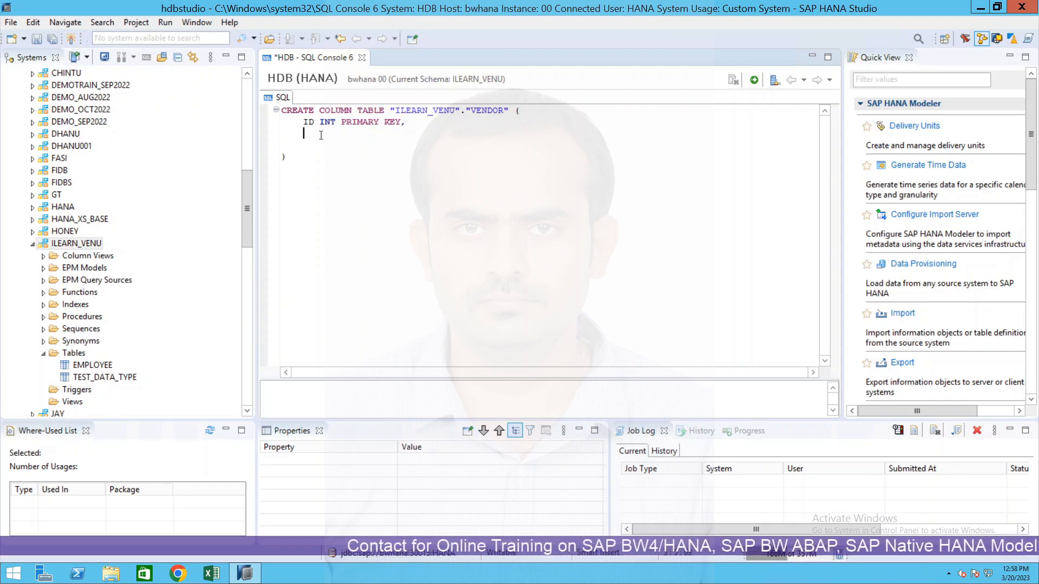
pyautogui.write('FNAME')
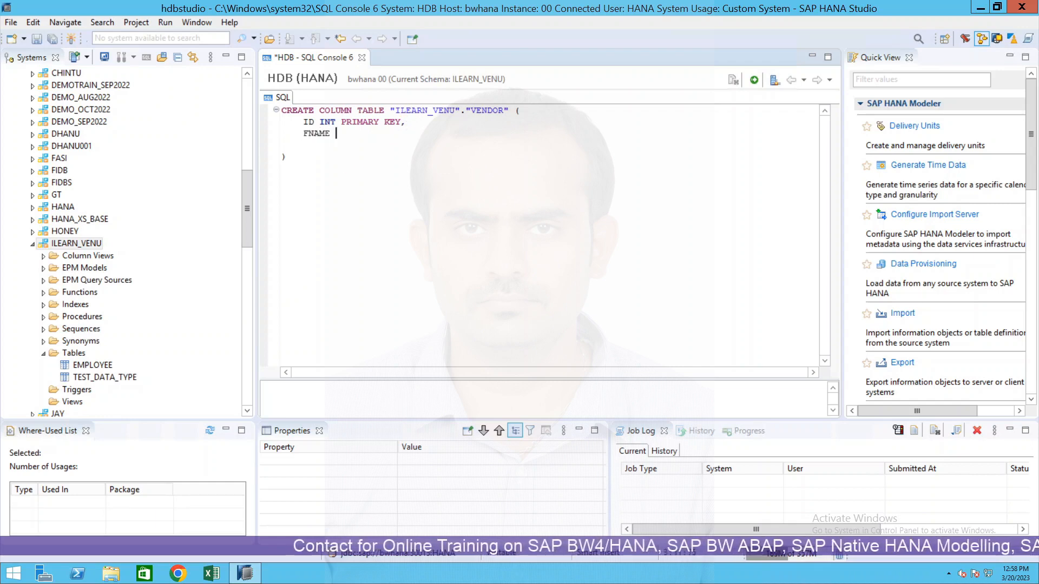
pyautogui.write('N')
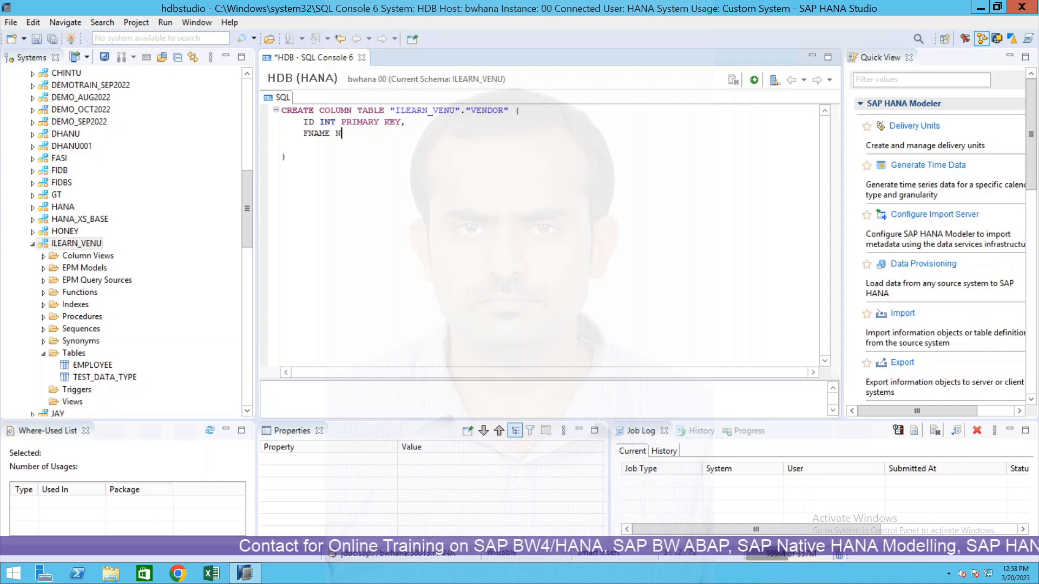
pyautogui.write('VARCHAR(10')
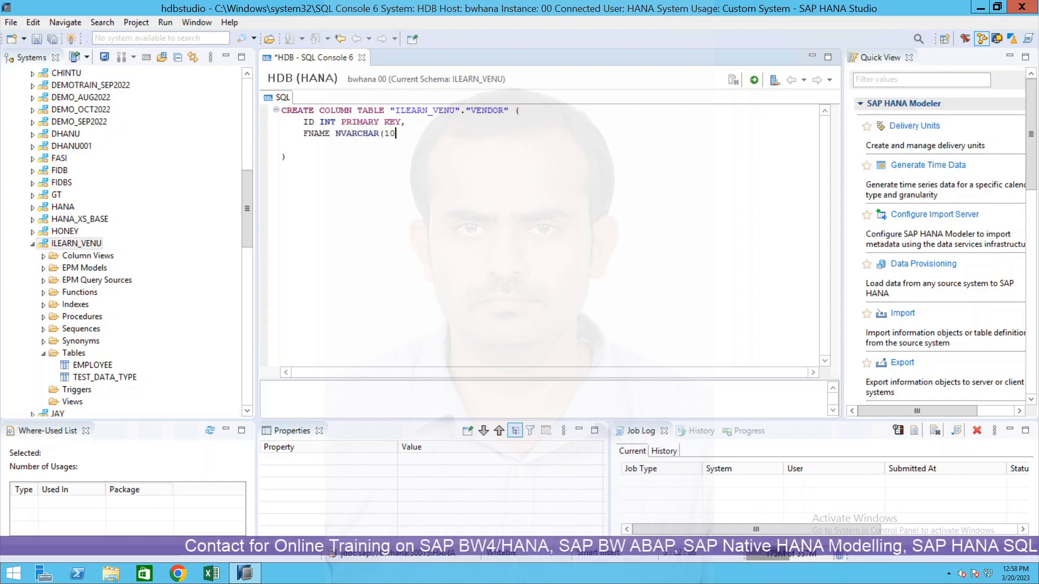
pyautogui.write('0),')
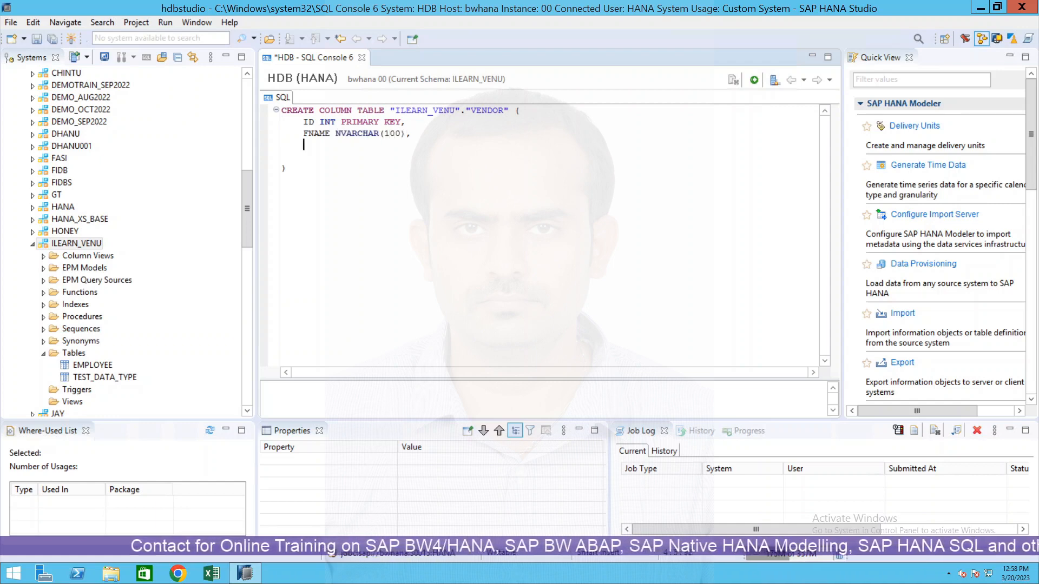
pyautogui.write('LNAME NVARCHA')
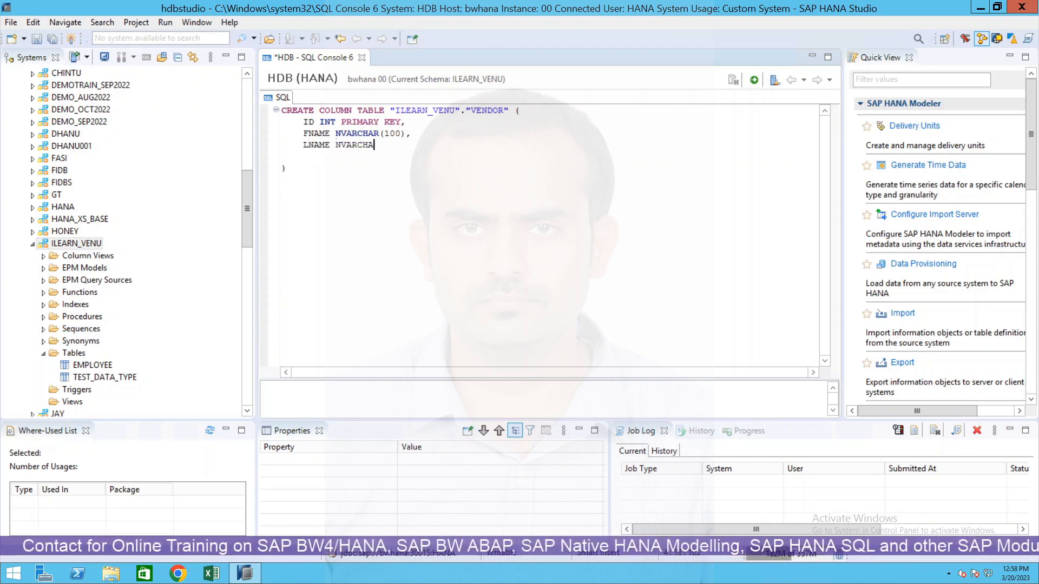
pyautogui.write('(100),')
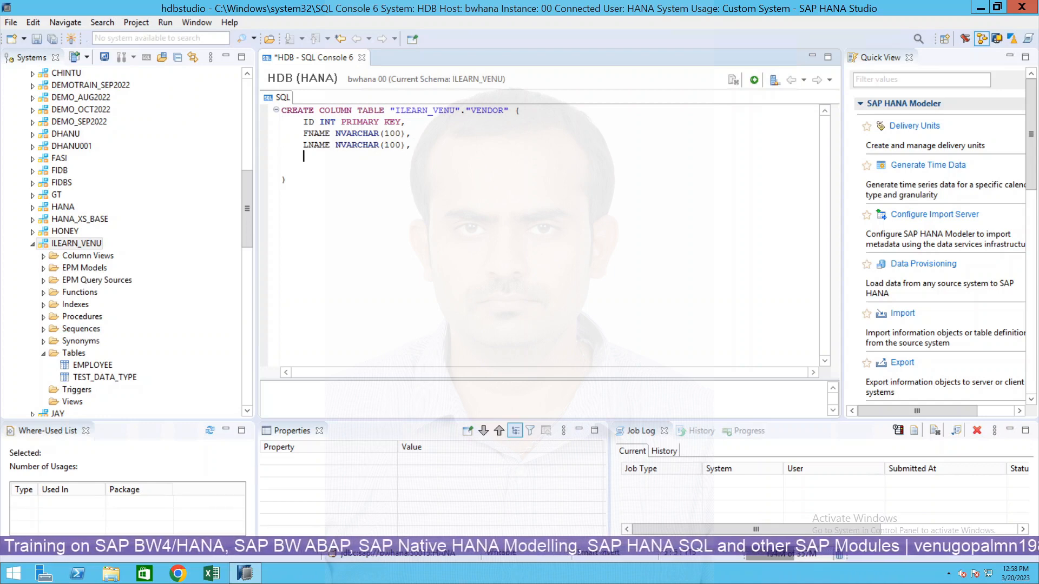
# Define MOBILE NVARCHAR(14) and EMAIL NVARCHAR(50) and close the statement's parenthesis.
pyautogui.write('MOBILE')
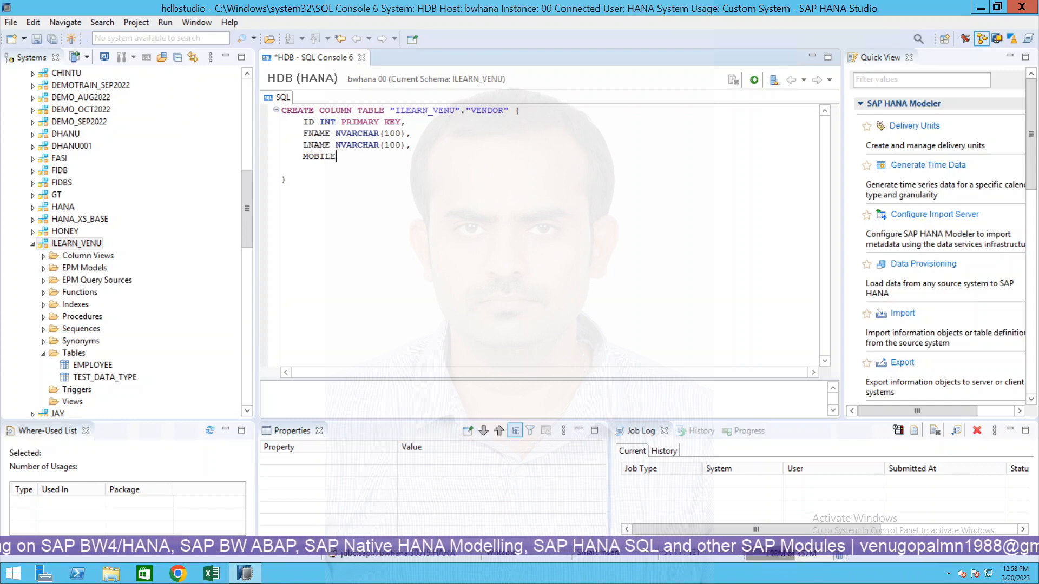
pyautogui.write('NVARCHAR(1')
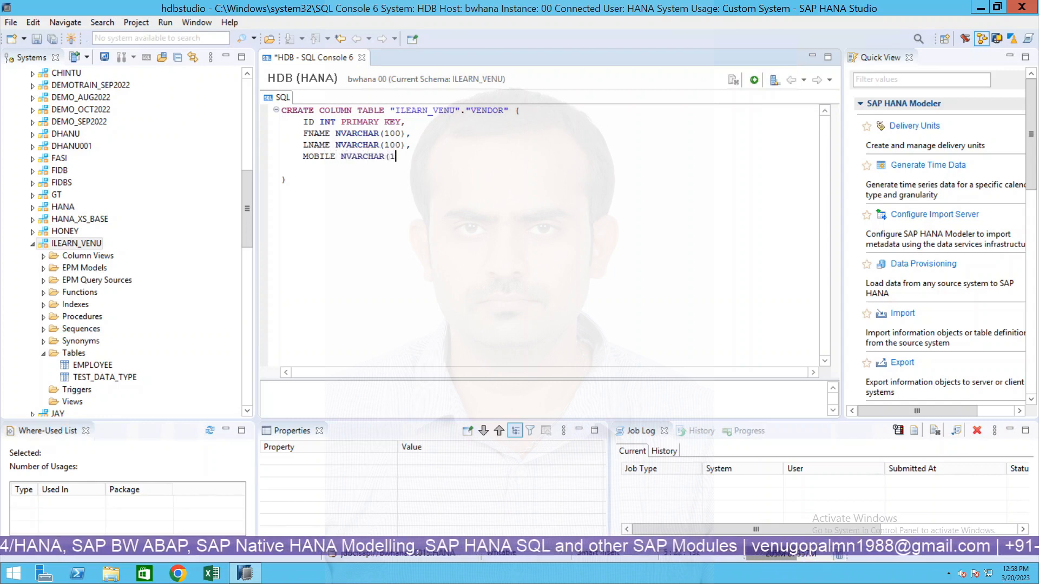
pyautogui.write('4)')
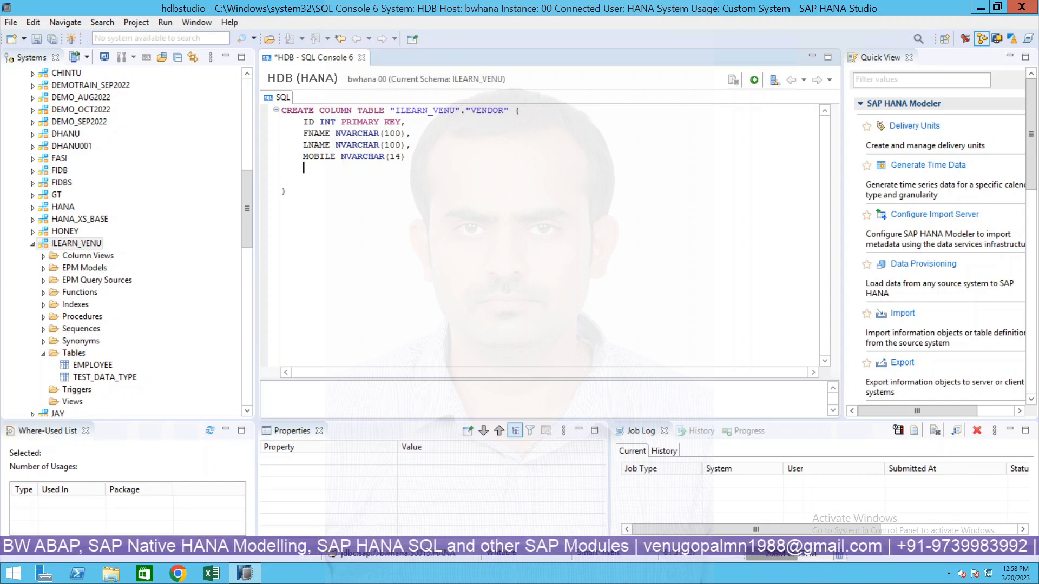
pyautogui.write('E')
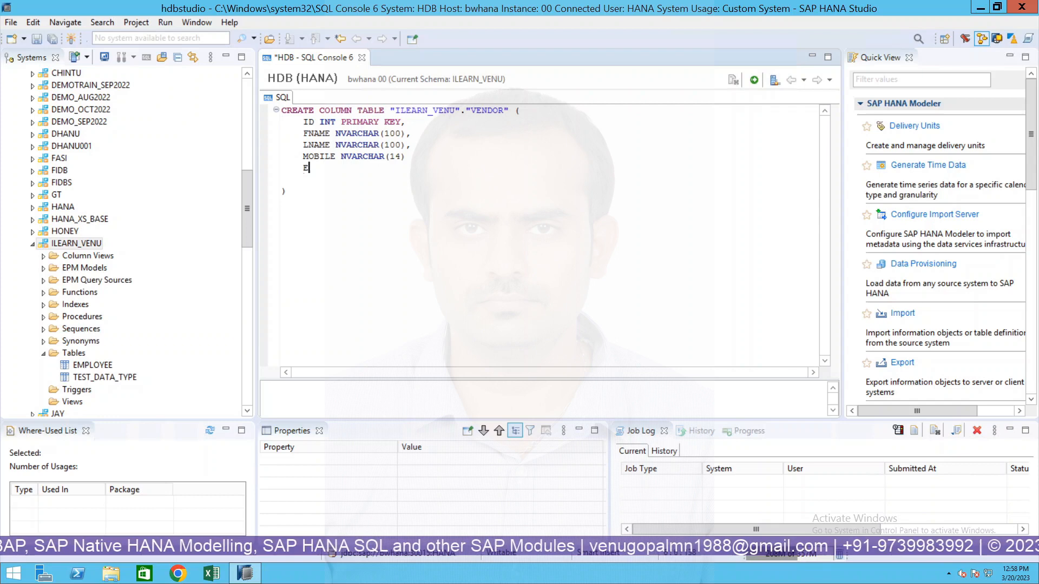
pyautogui.write('MAIL N')
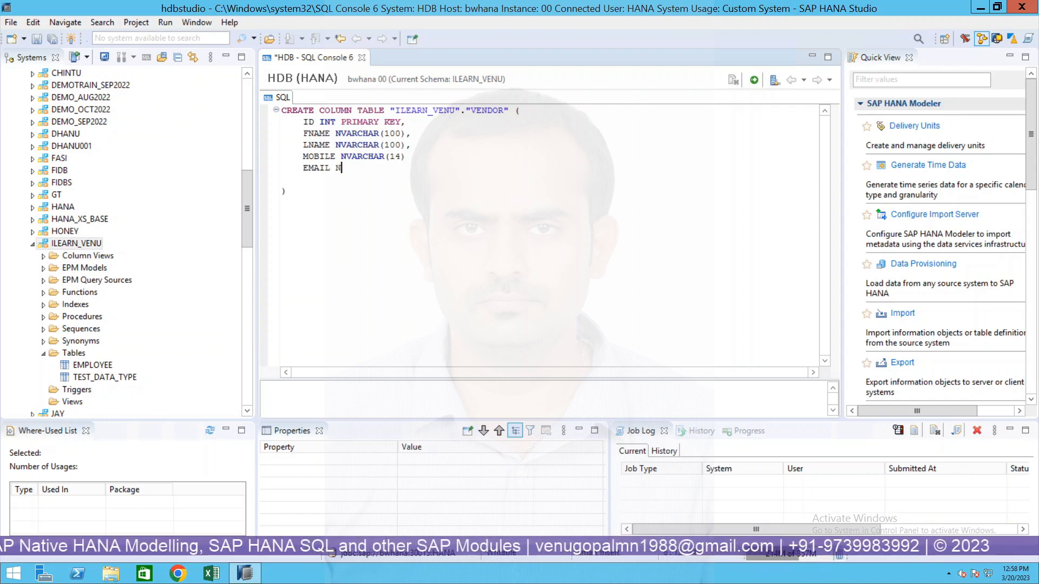
pyautogui.write('VARCHAR')
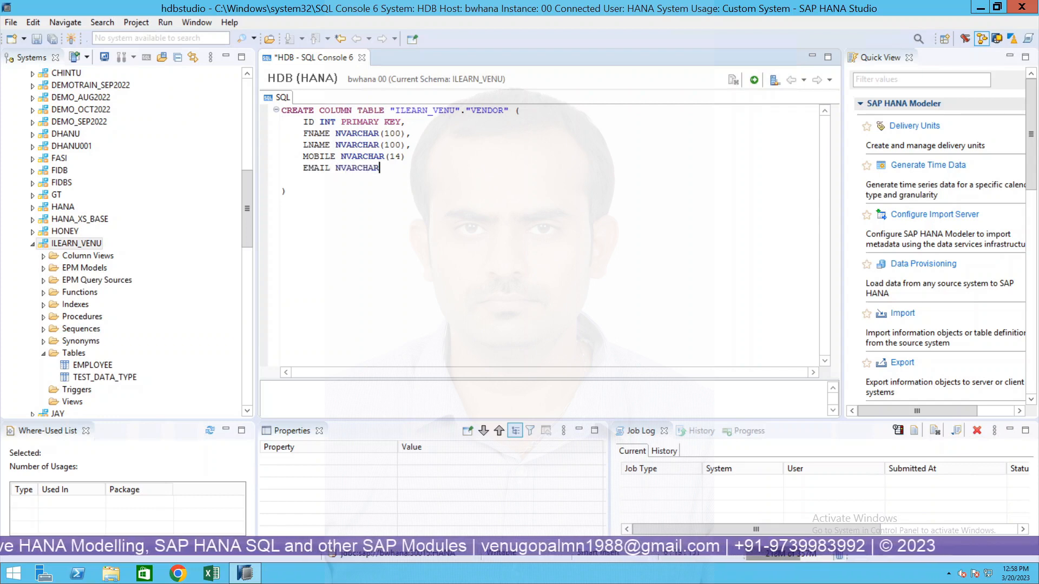
pyautogui.write('(5')
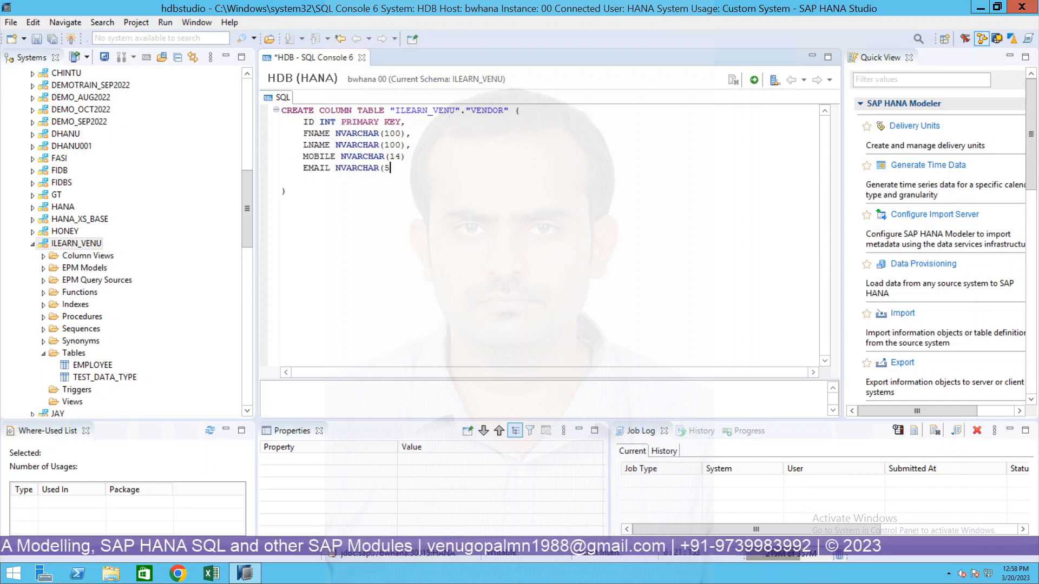
pyautogui.write('0)')
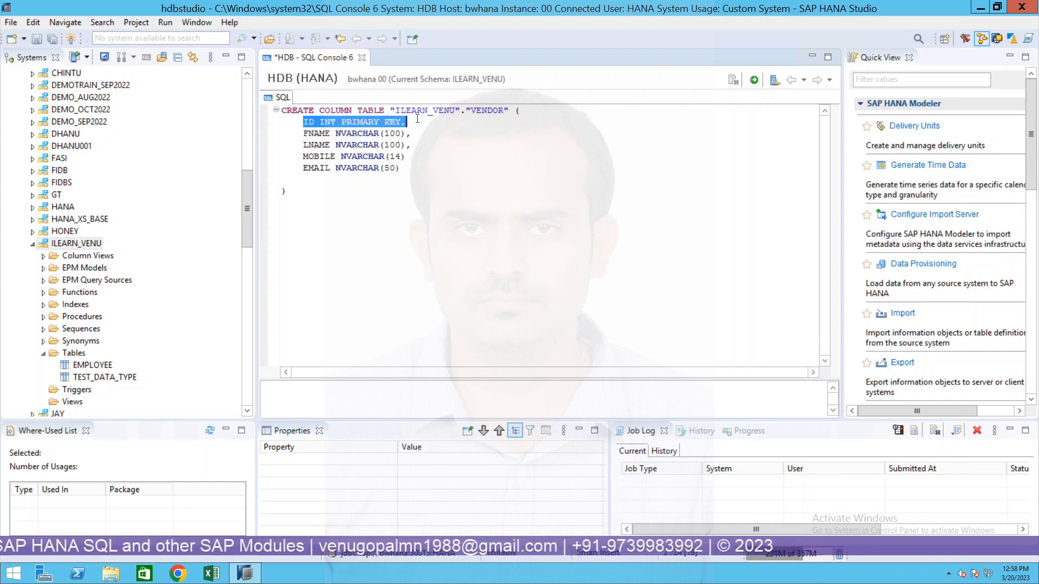
pyautogui.doubleClick(318, 135)
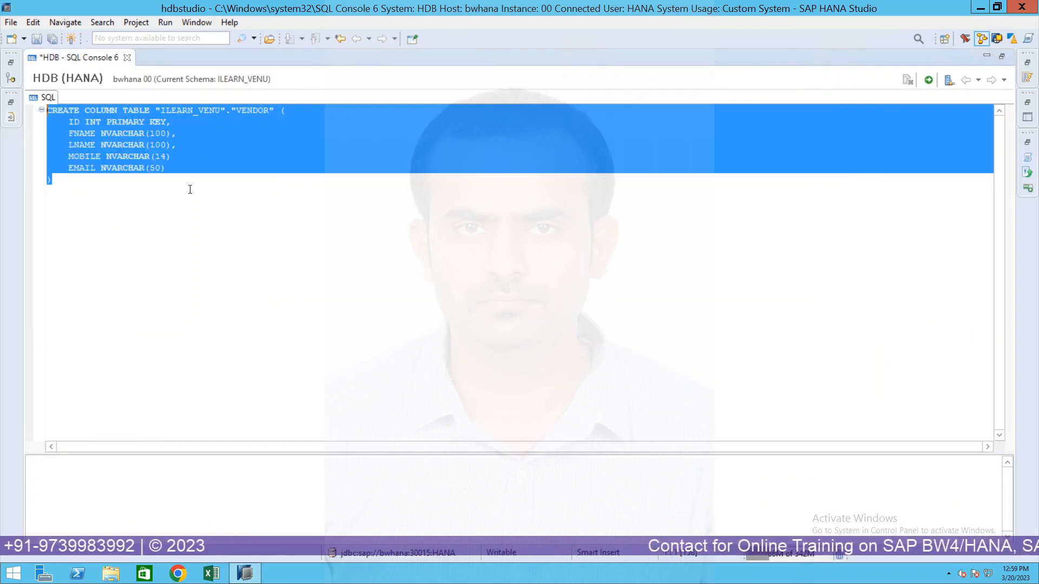
# Execute the statement, hit the syntax error near EMAIL, and add the missing comma after MOBILE NVARCHAR(14).
pyautogui.click(928, 80)
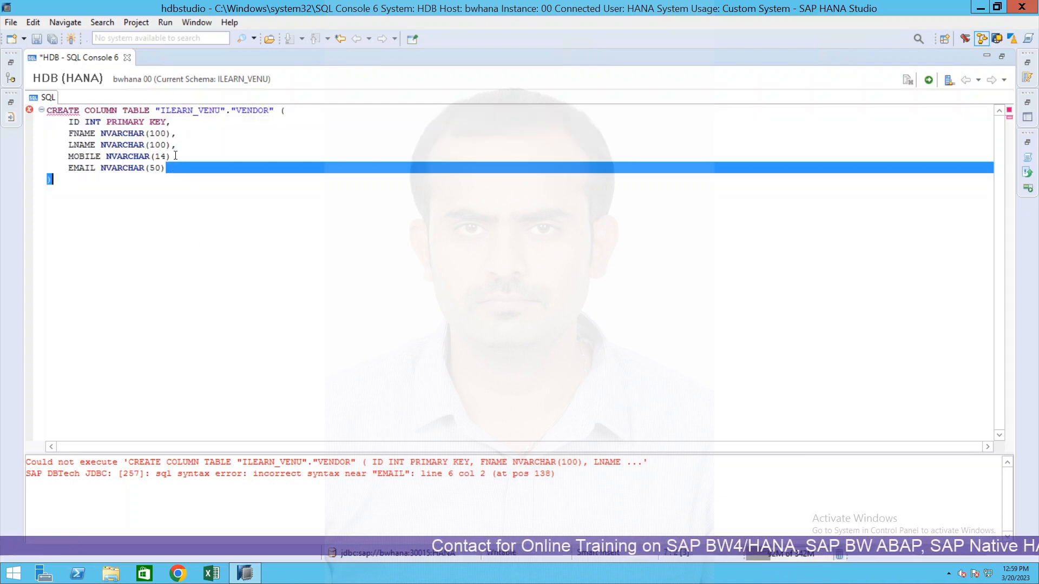
pyautogui.write(',')
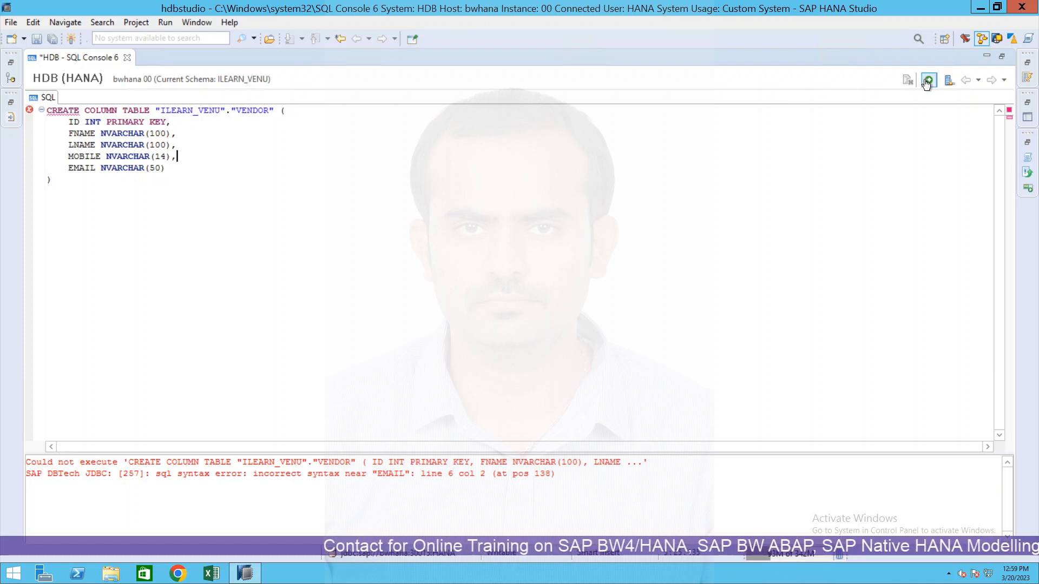
# Execute the corrected statement to create the VENDOR column table.
pyautogui.click(928, 80)
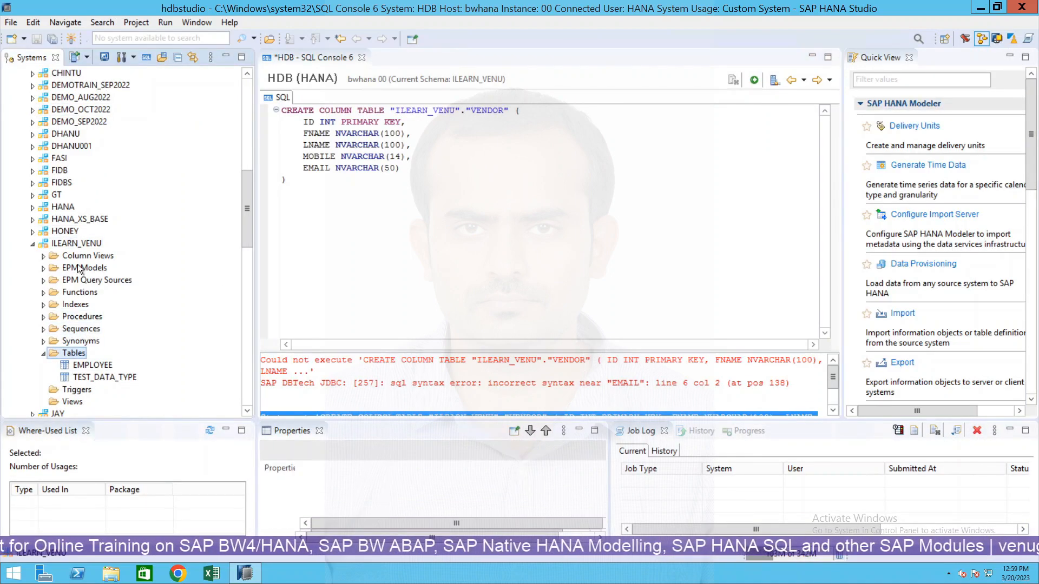
# Refresh the ILEARN_VENU Tables folder so VENDOR appears beside EMPLOYEE and TEST_DATA_TYPE.
pyautogui.rightClick(74, 353)
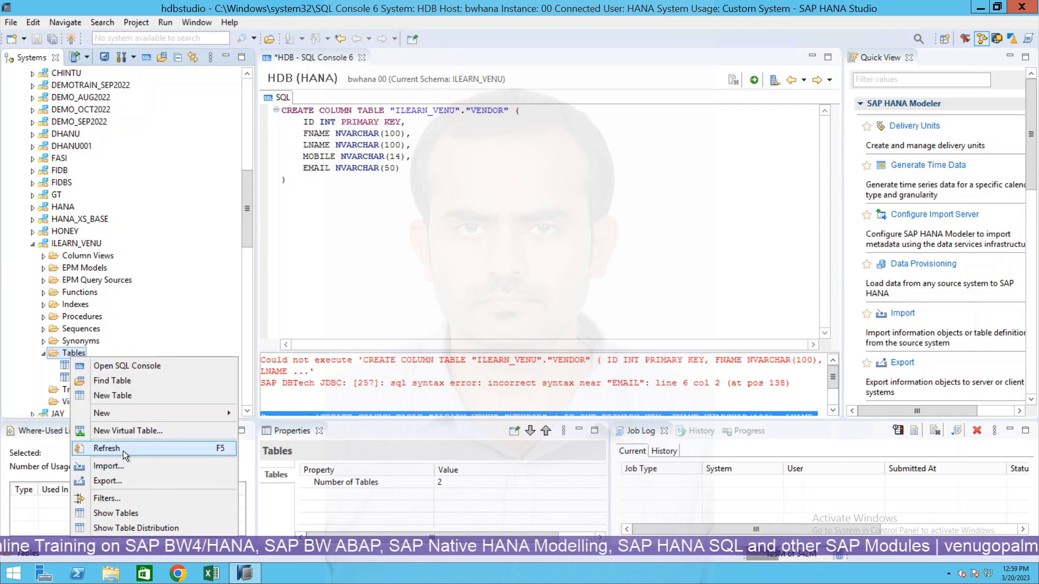
pyautogui.click(106, 448)
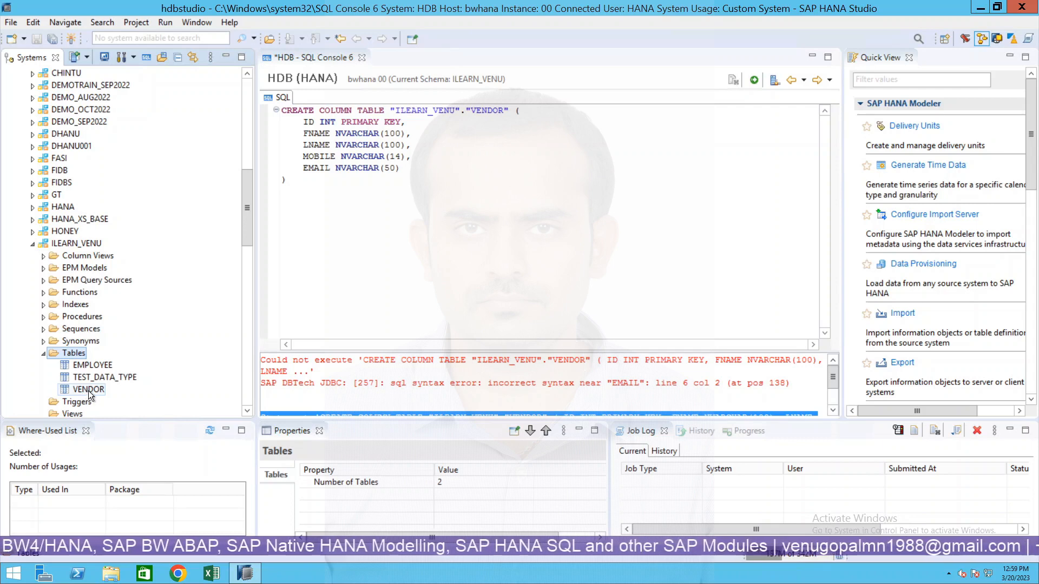
# Show the VENDOR definition: ID INTEGER key not null, FNAME, LNAME, MOBILE, EMAIL NVARCHAR.
pyautogui.doubleClick(80, 388)
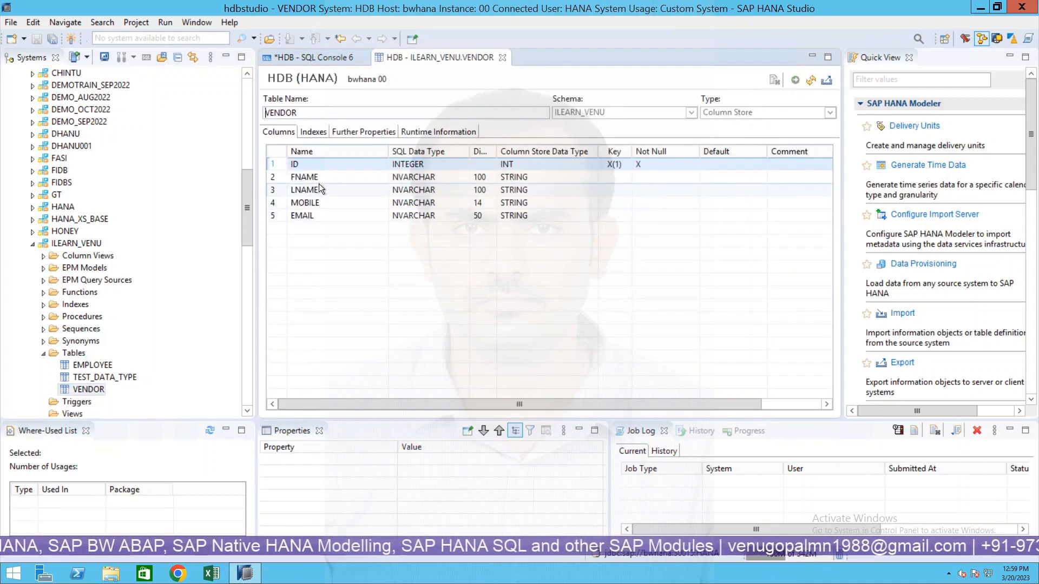
pyautogui.click(311, 165)
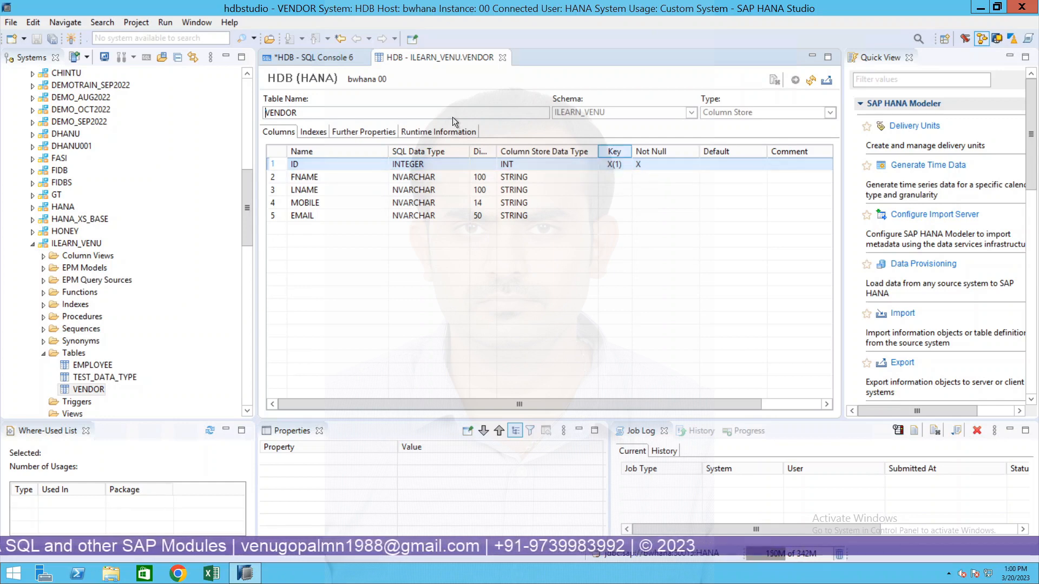
pyautogui.click(86, 388)
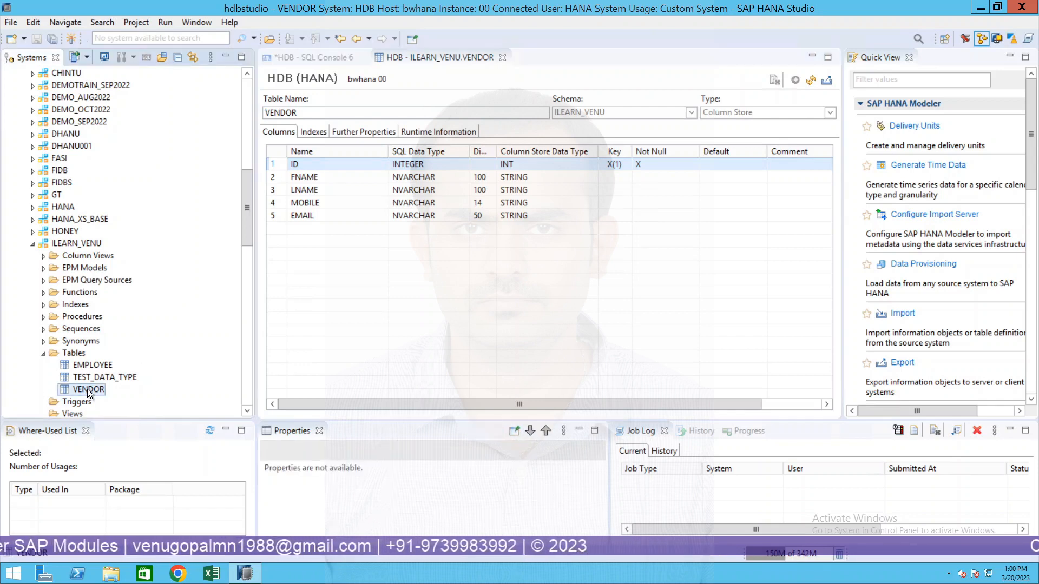
# Bring up the VENDOR table's context actions to launch its data preview.
pyautogui.rightClick(81, 388)
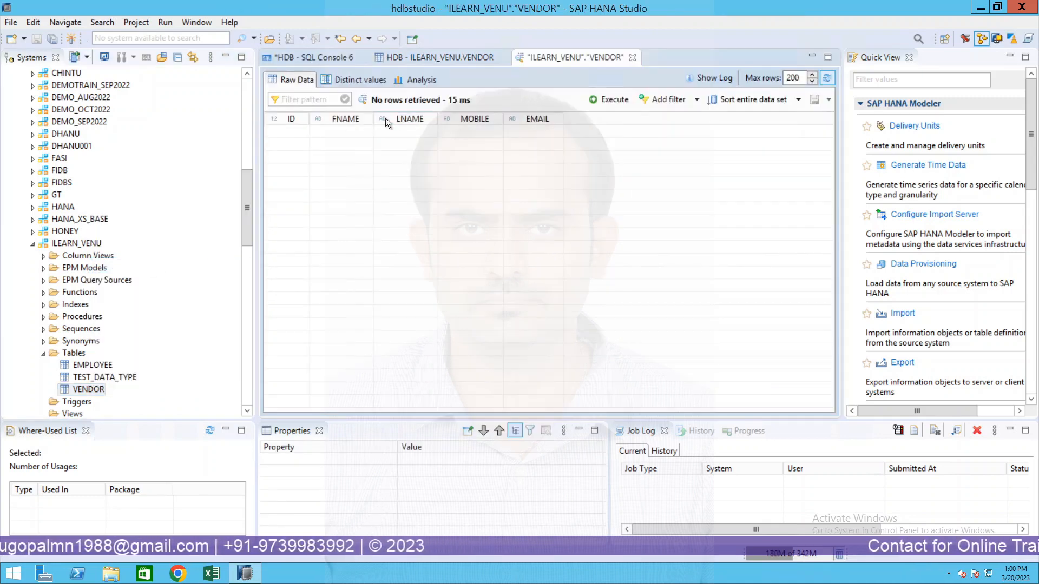
pyautogui.moveTo(707, 242)
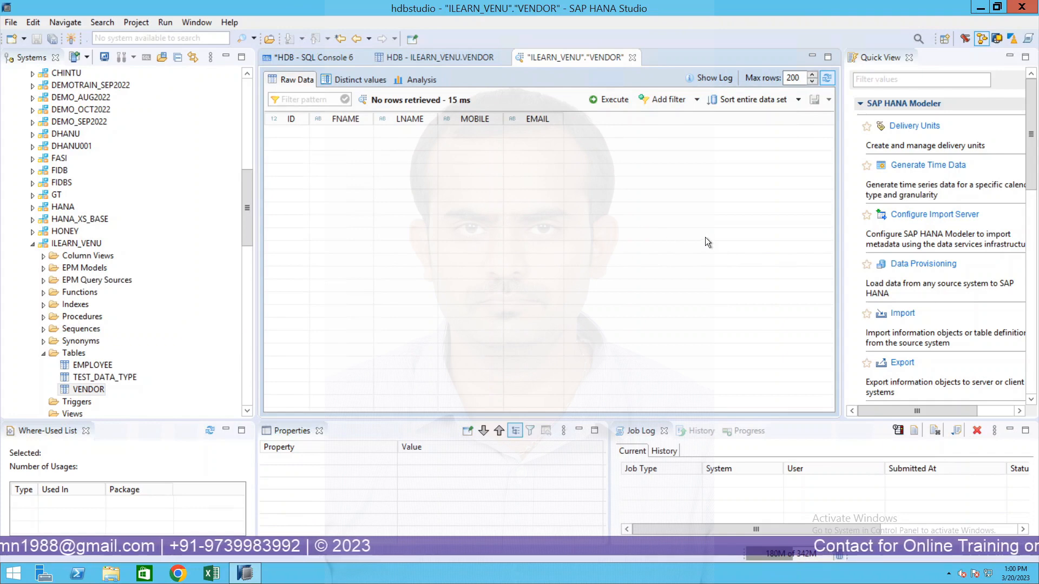